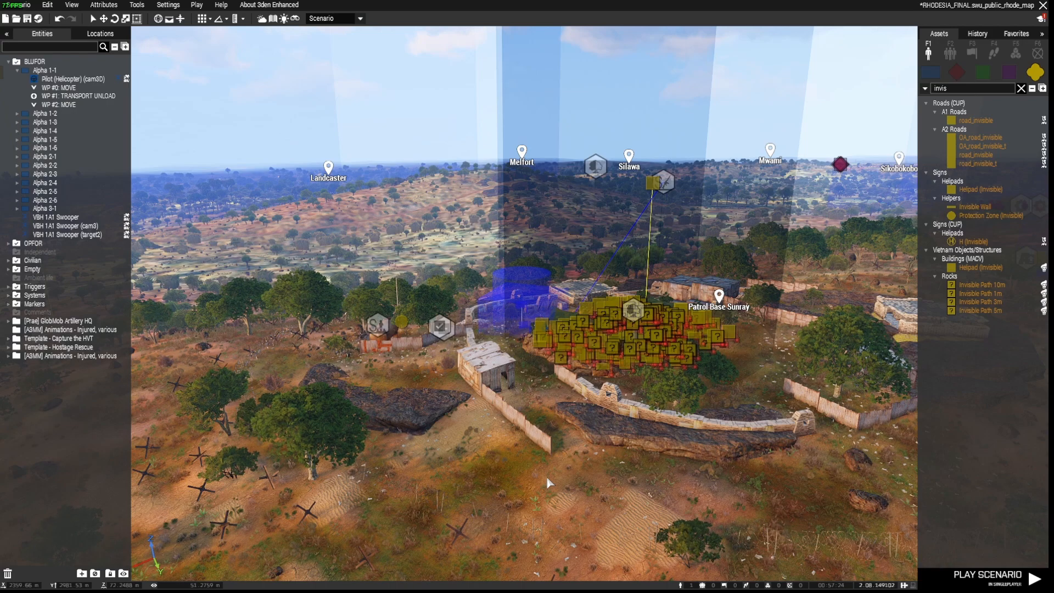
- Start a singleplayer test run of the scenario from the Eden Editor
{"action": "left_click", "coordinate": [982, 573]}
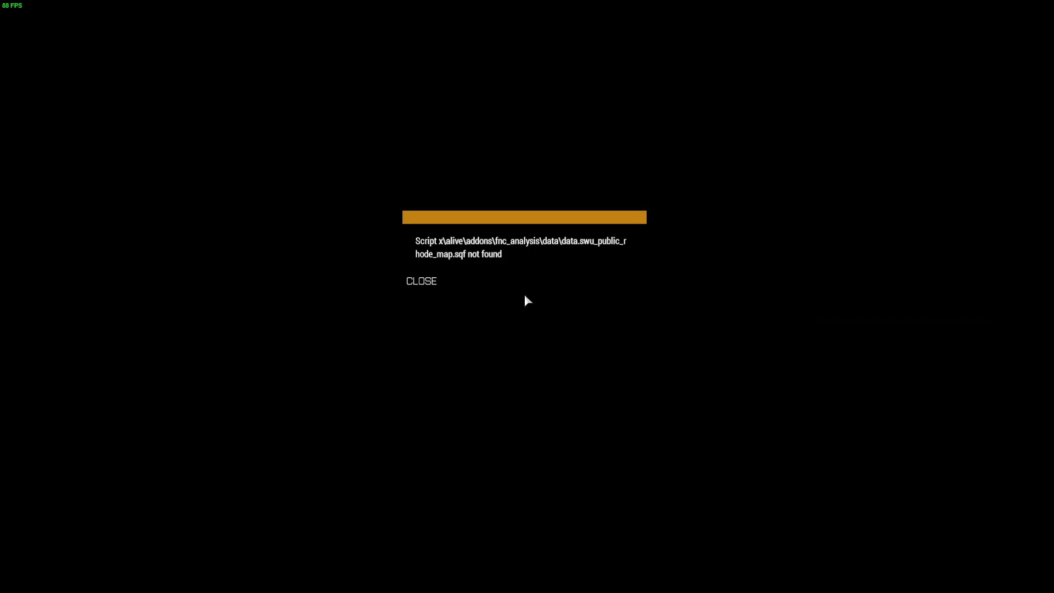
- Close the missing-script error dialog and let the intro flyover play
{"action": "left_click", "coordinate": [420, 281]}
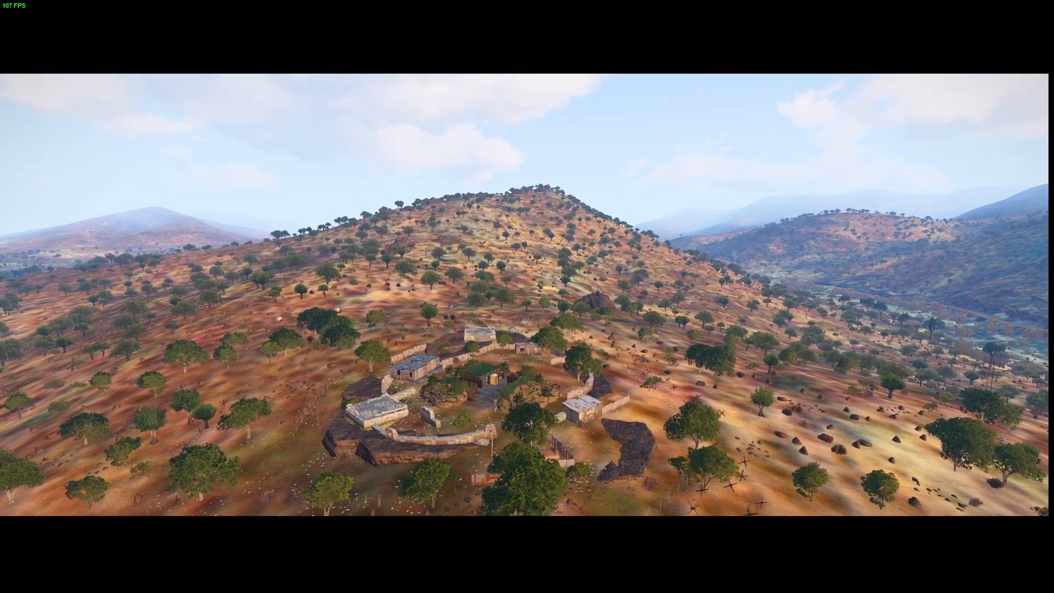
{"action": "mouse_move", "coordinate": [526, 296]}
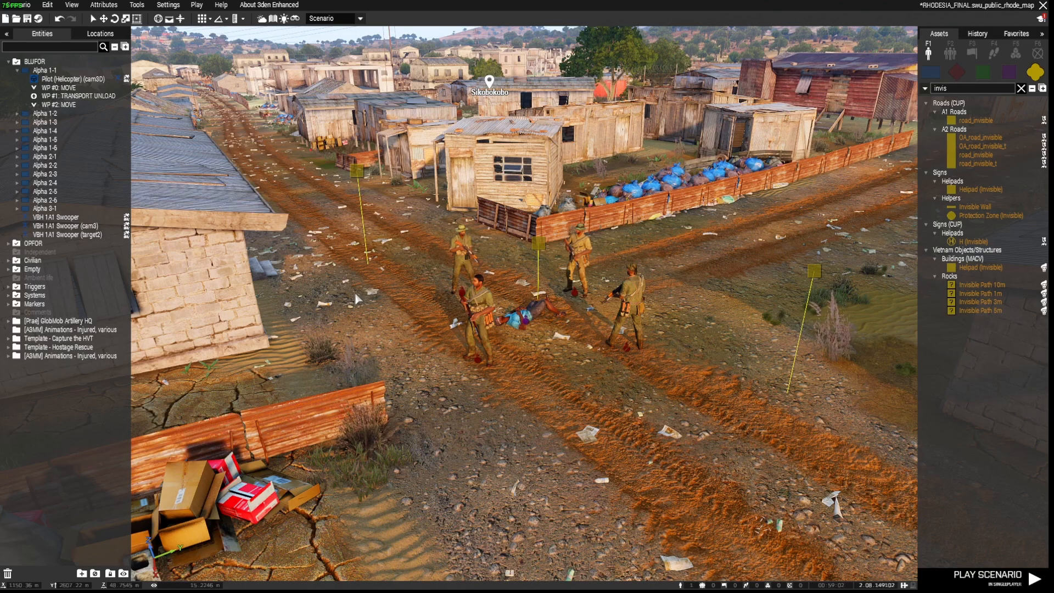
{"action": "mouse_move", "coordinate": [545, 377]}
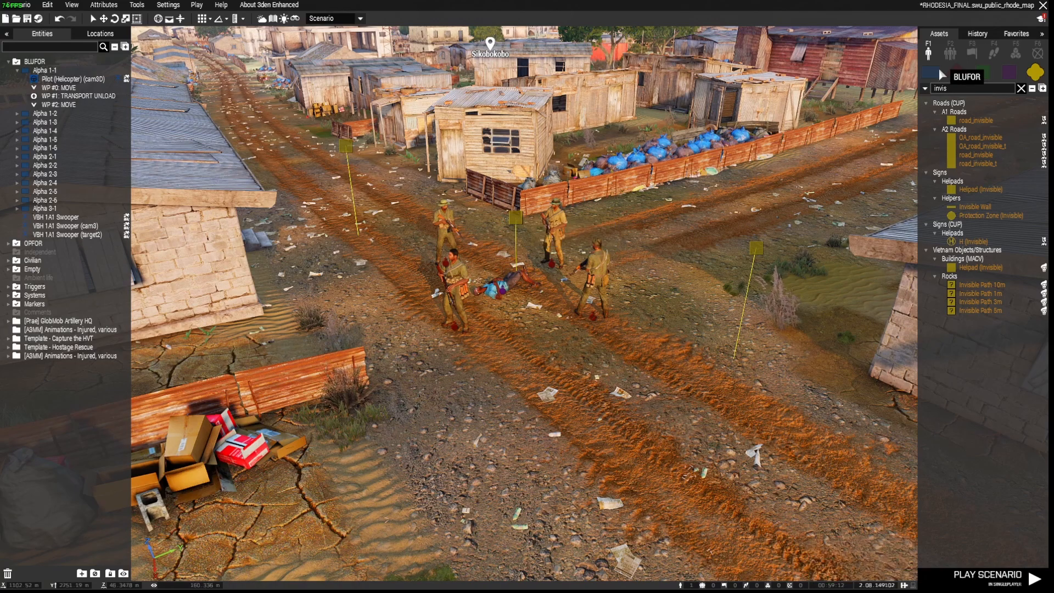
{"action": "mouse_move", "coordinate": [1034, 69]}
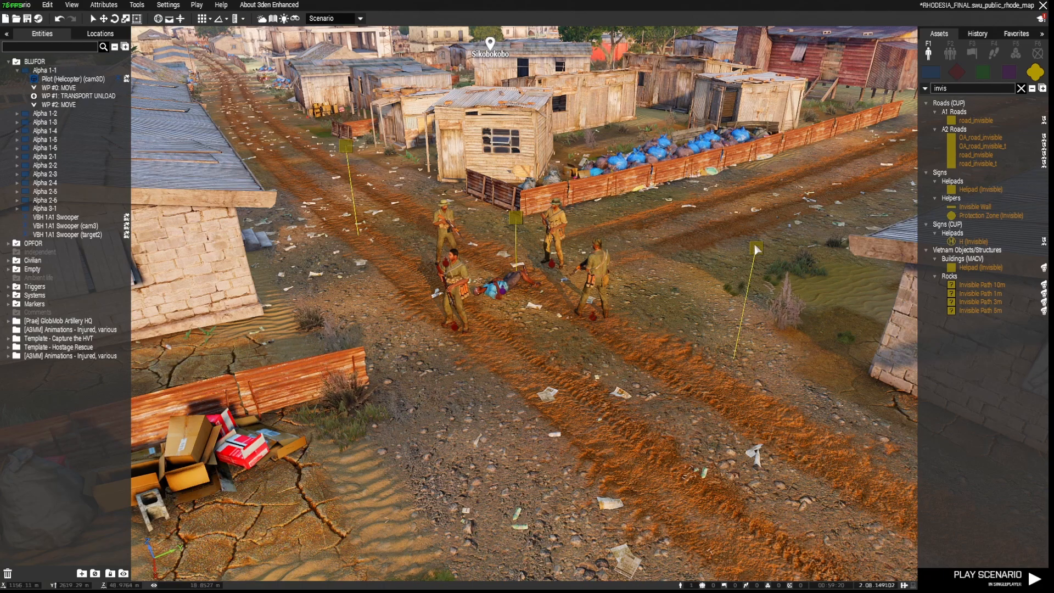
{"action": "mouse_move", "coordinate": [344, 146]}
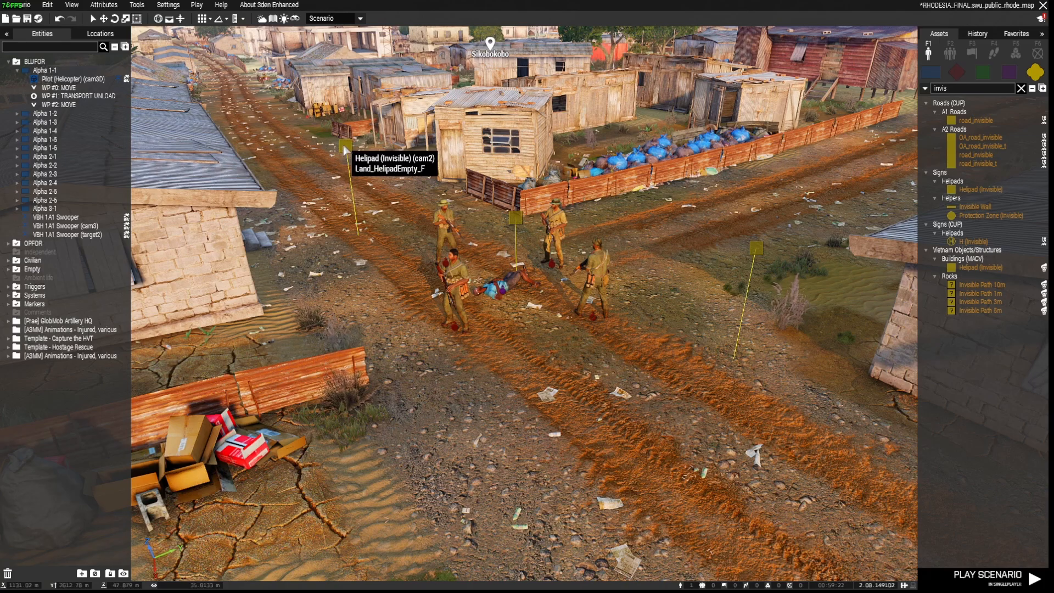
{"action": "mouse_move", "coordinate": [657, 344]}
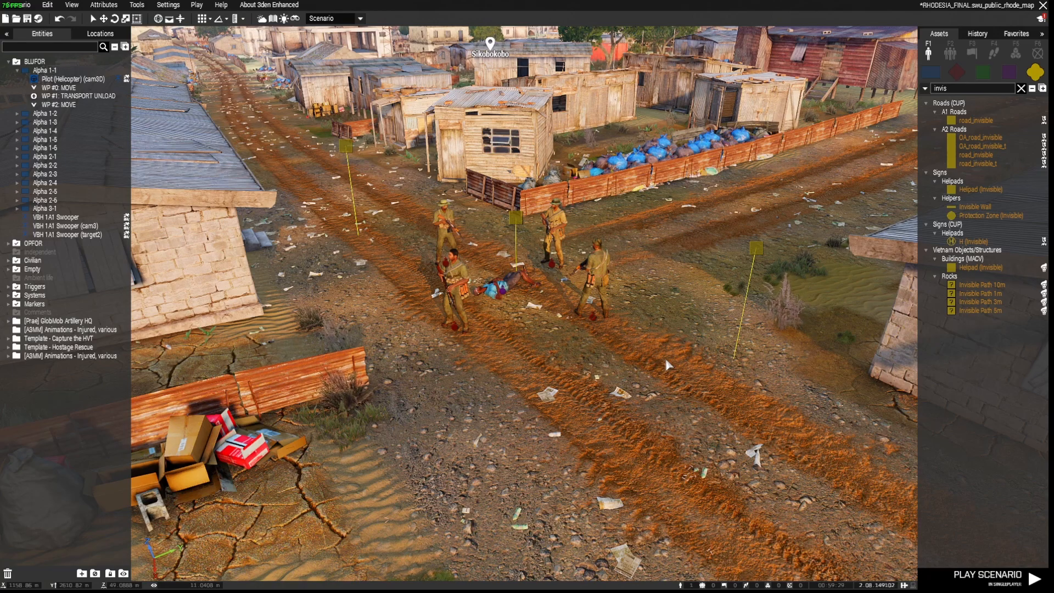
{"action": "mouse_move", "coordinate": [679, 354]}
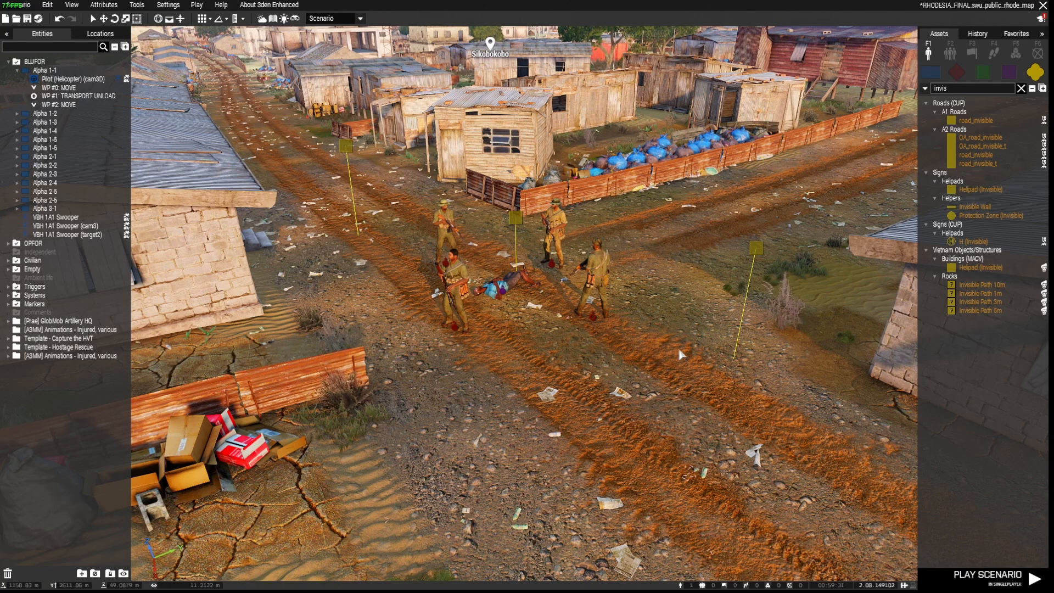
{"action": "mouse_move", "coordinate": [753, 246]}
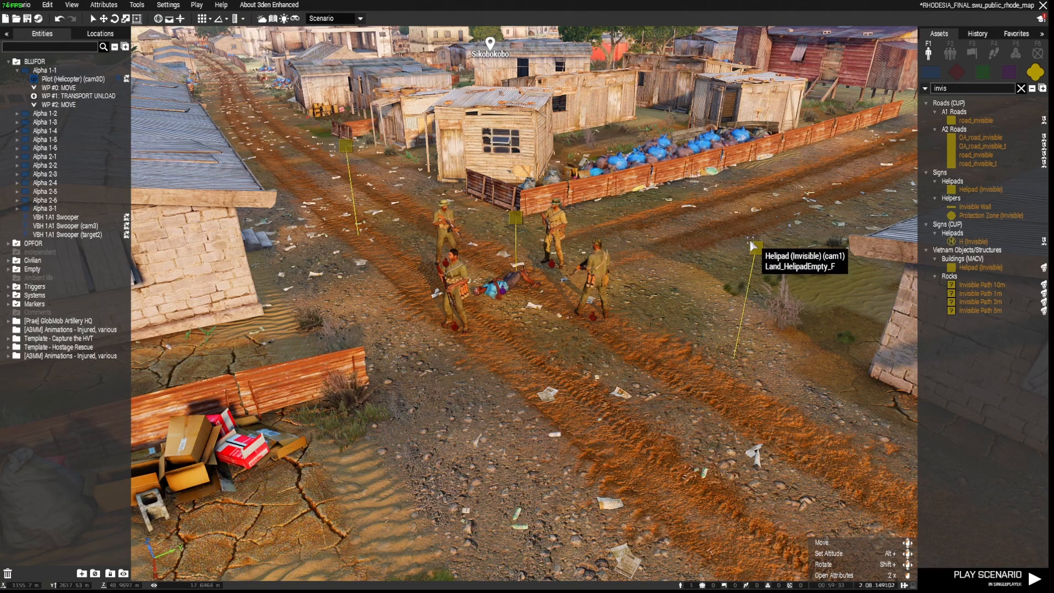
{"action": "left_click", "coordinate": [32, 268]}
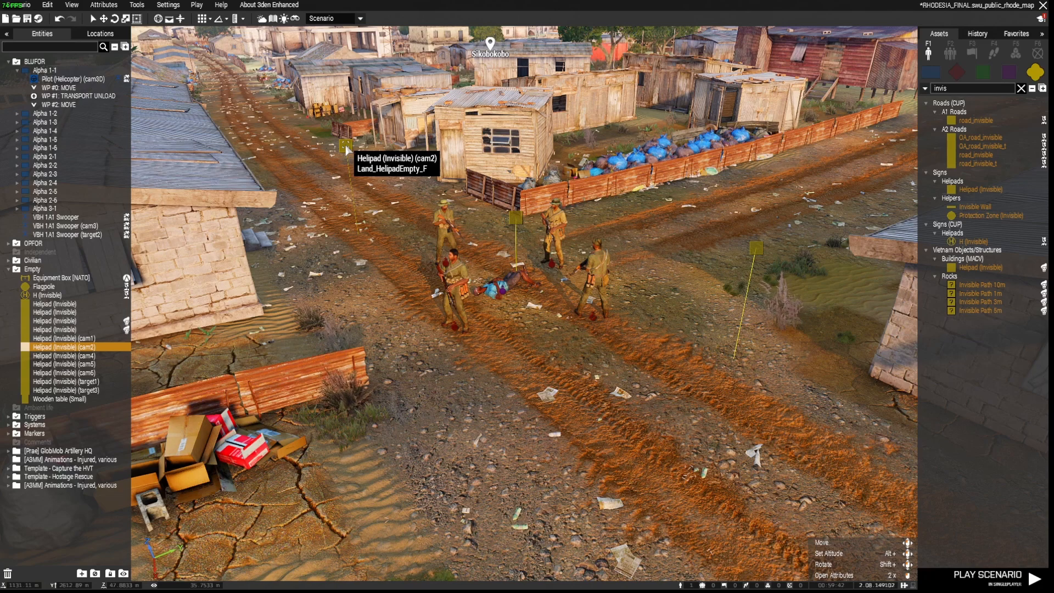
{"action": "mouse_move", "coordinate": [517, 219]}
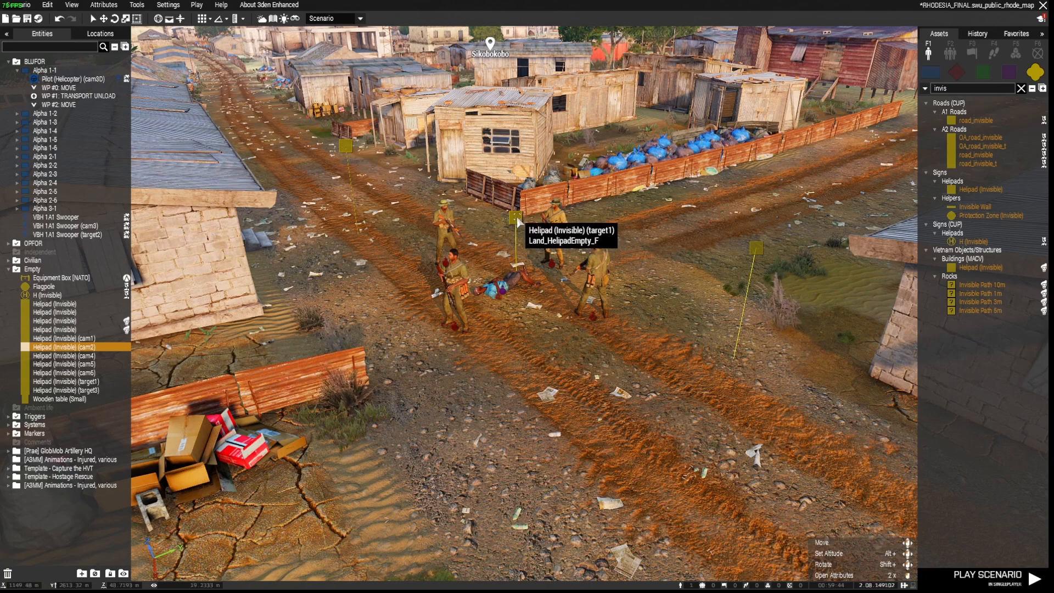
{"action": "left_click", "coordinate": [65, 381]}
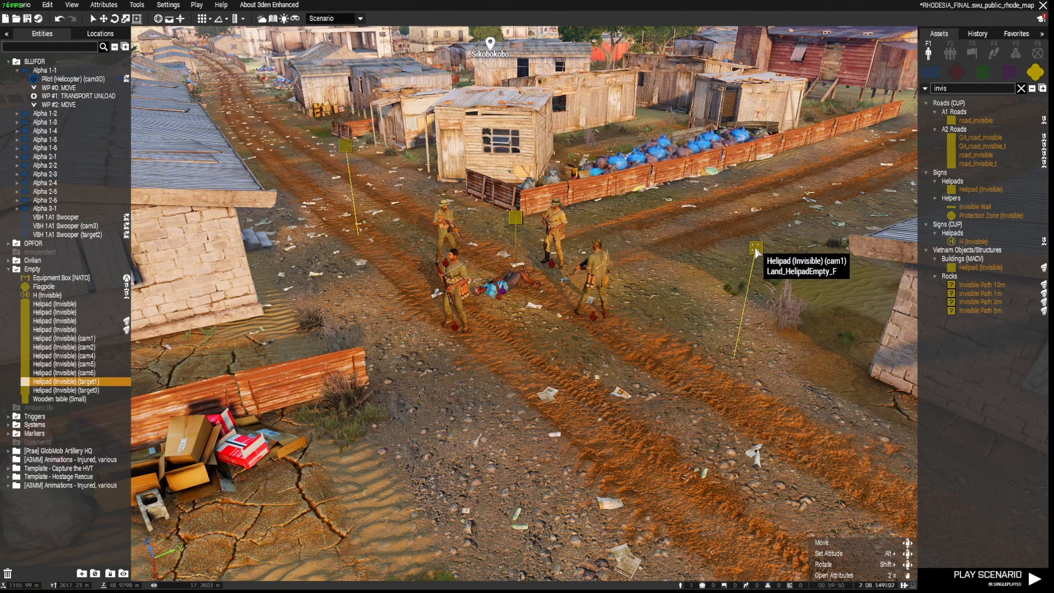
{"action": "left_click", "coordinate": [61, 338]}
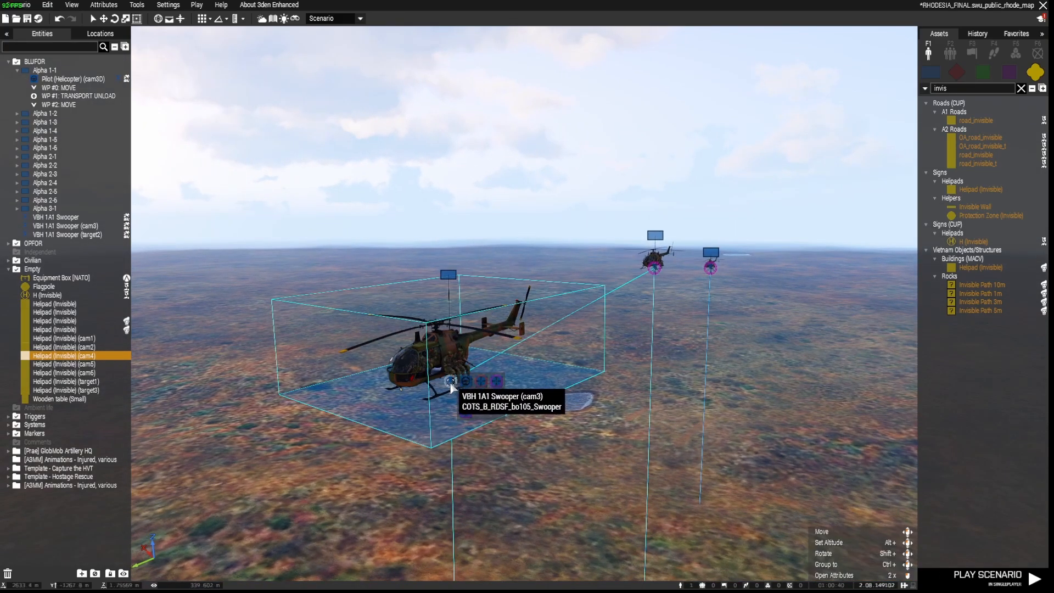
{"action": "left_click", "coordinate": [66, 225]}
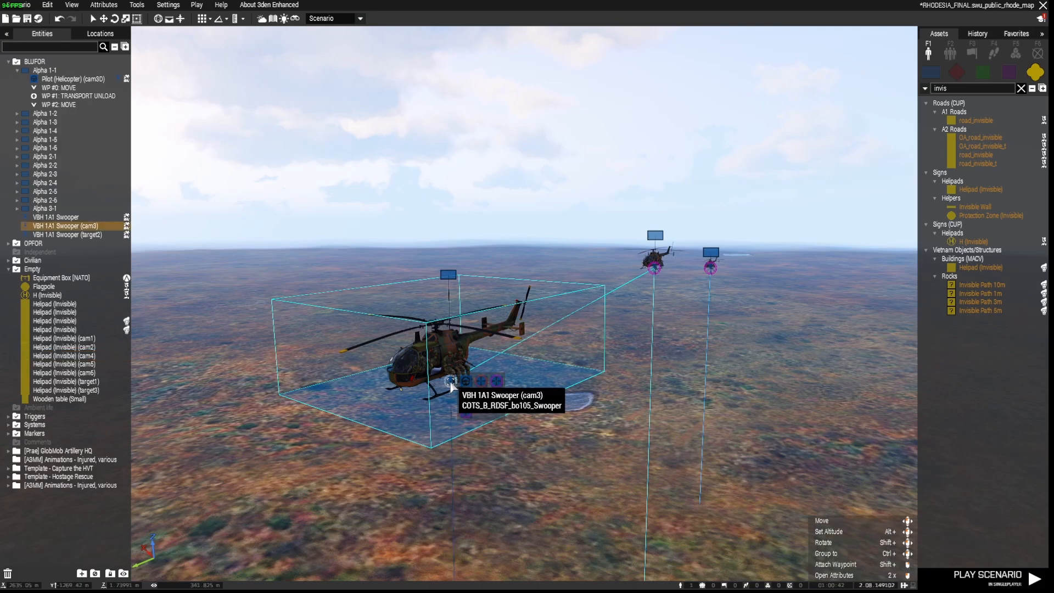
{"action": "mouse_move", "coordinate": [631, 321]}
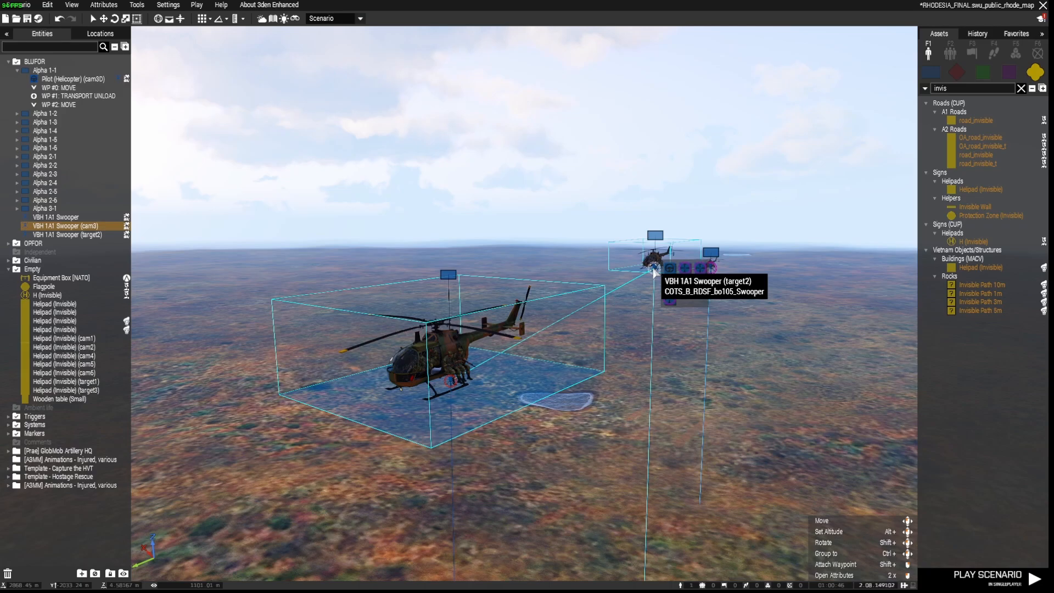
{"action": "left_click", "coordinate": [66, 234]}
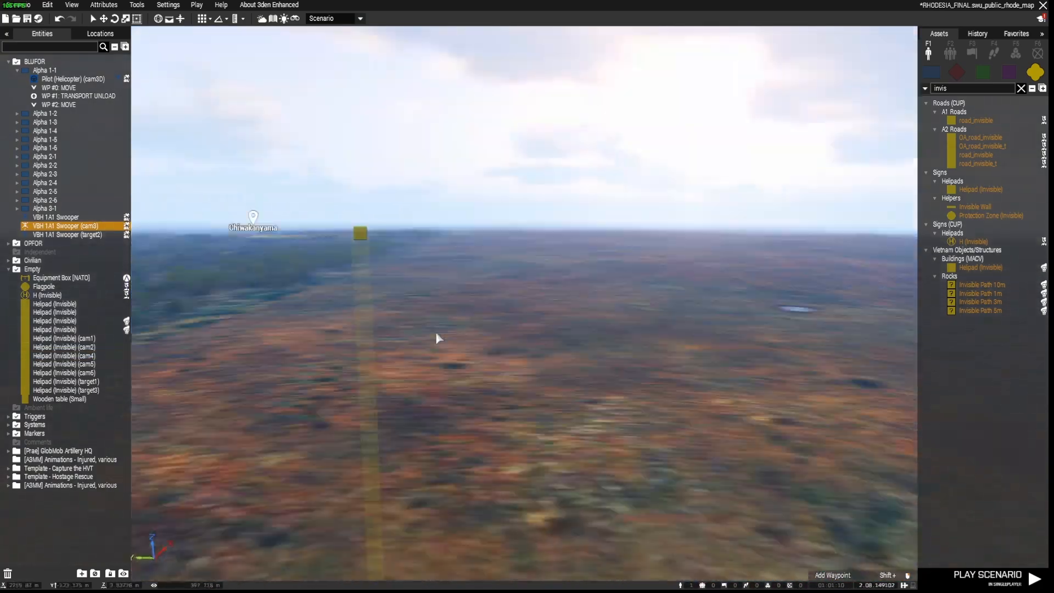
{"action": "left_click", "coordinate": [63, 355]}
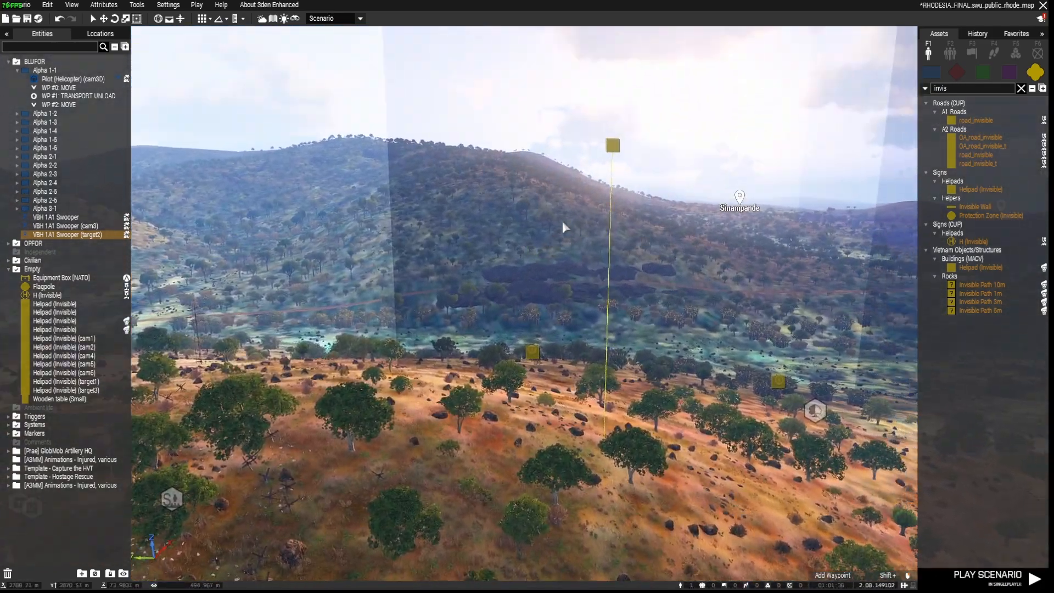
{"action": "left_click", "coordinate": [610, 145]}
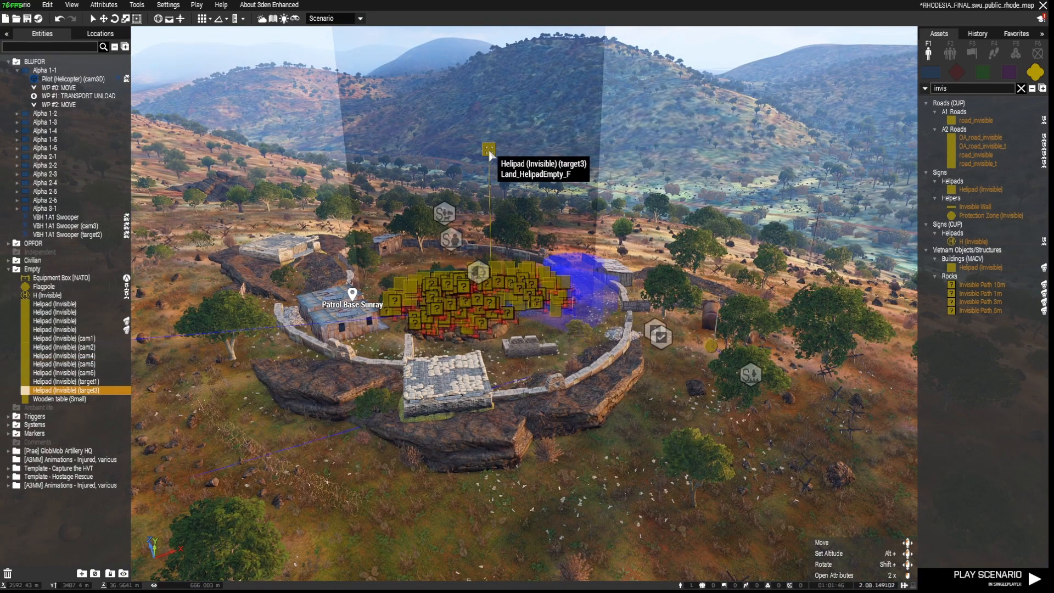
{"action": "mouse_move", "coordinate": [557, 281]}
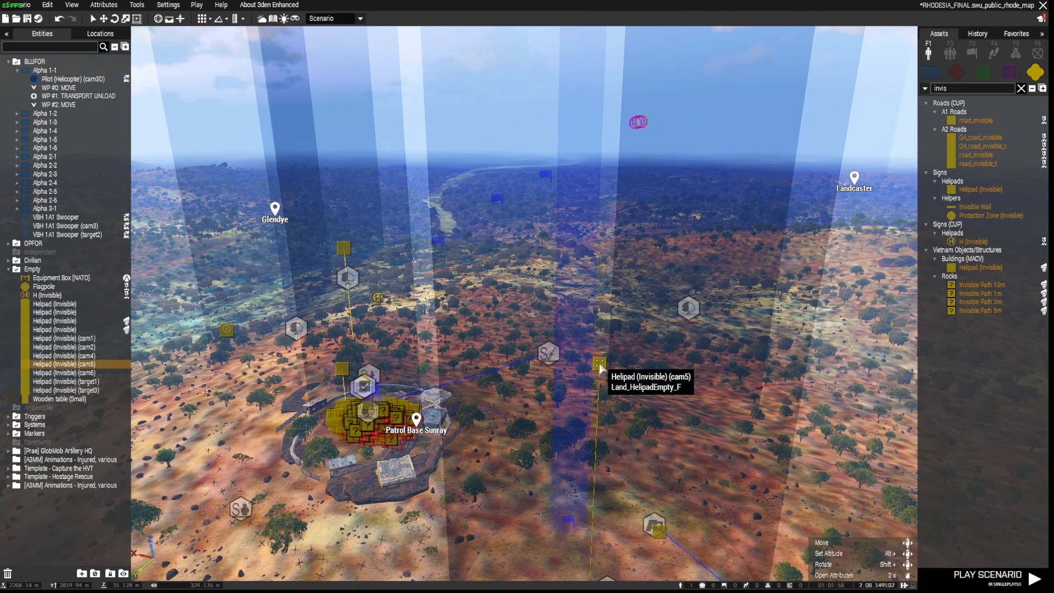
{"action": "mouse_move", "coordinate": [342, 249]}
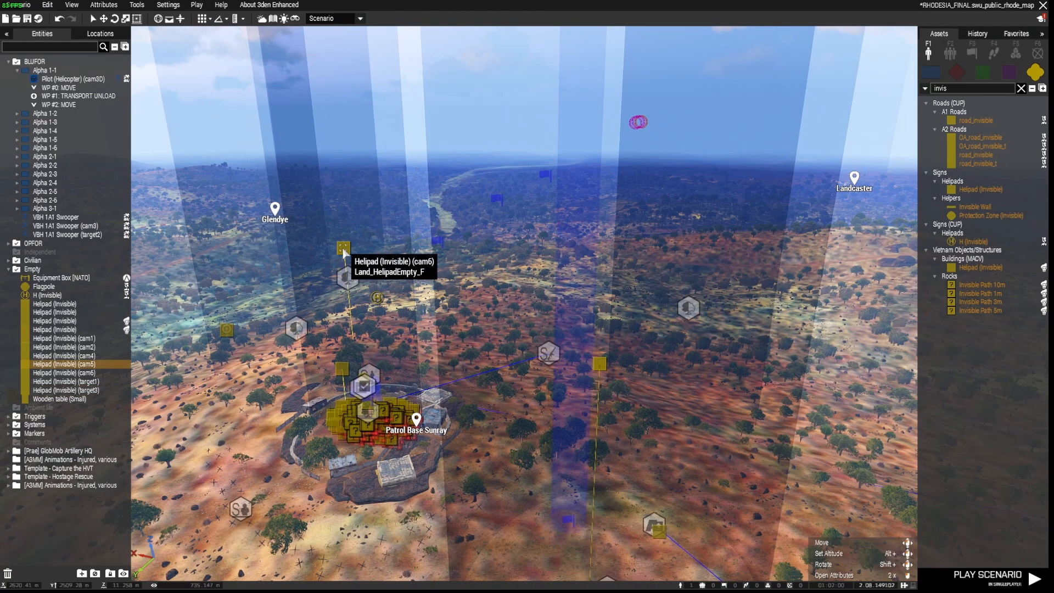
{"action": "mouse_move", "coordinate": [600, 368]}
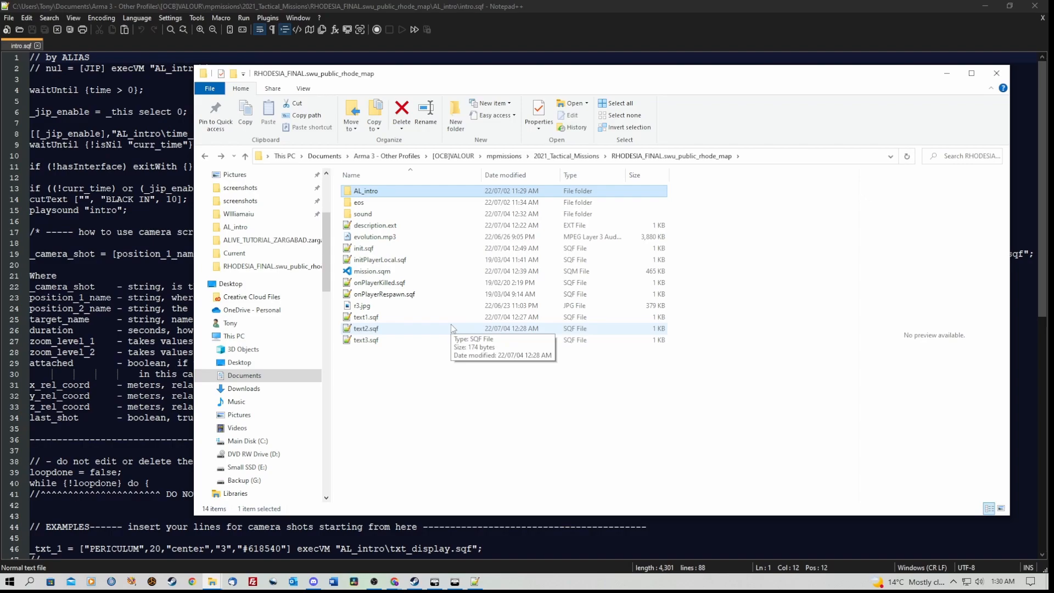
{"action": "mouse_move", "coordinate": [404, 194]}
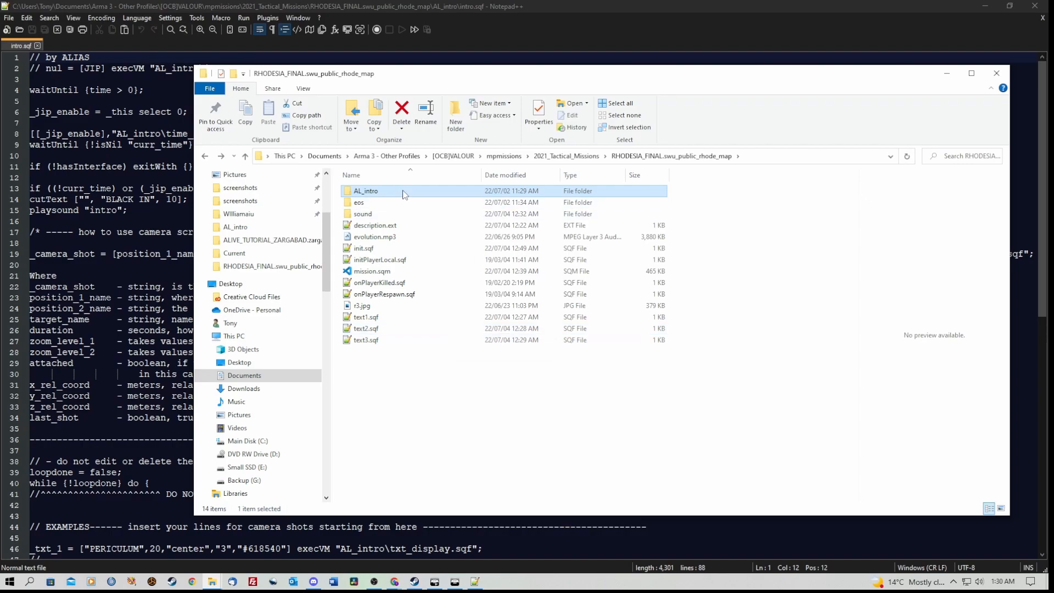
{"action": "mouse_move", "coordinate": [403, 195]}
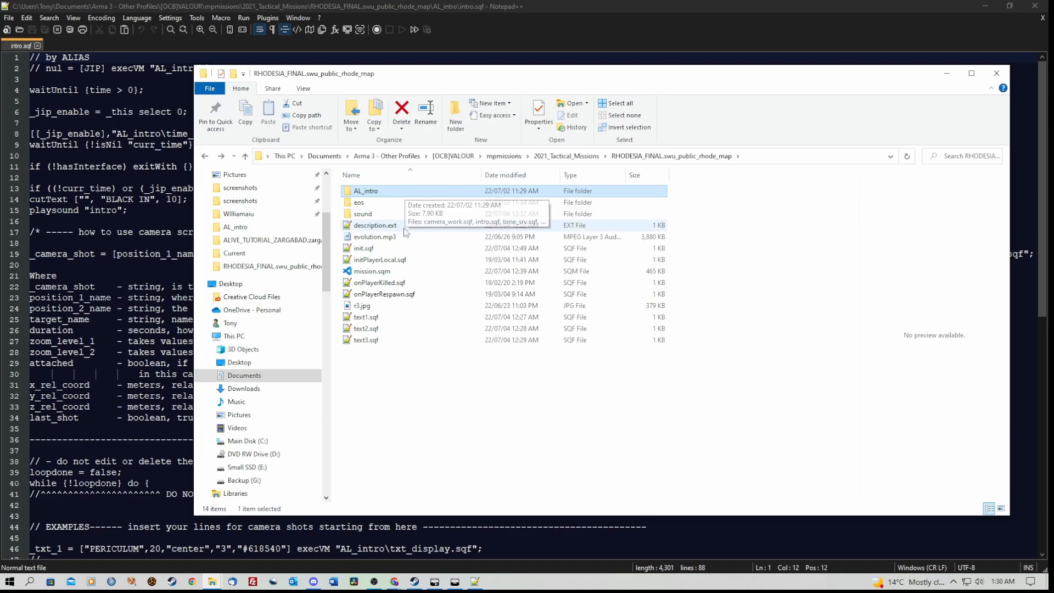
- Open the AL_intro folder and select camera_work.sqf and intro.sqf
{"action": "left_click", "coordinate": [374, 225]}
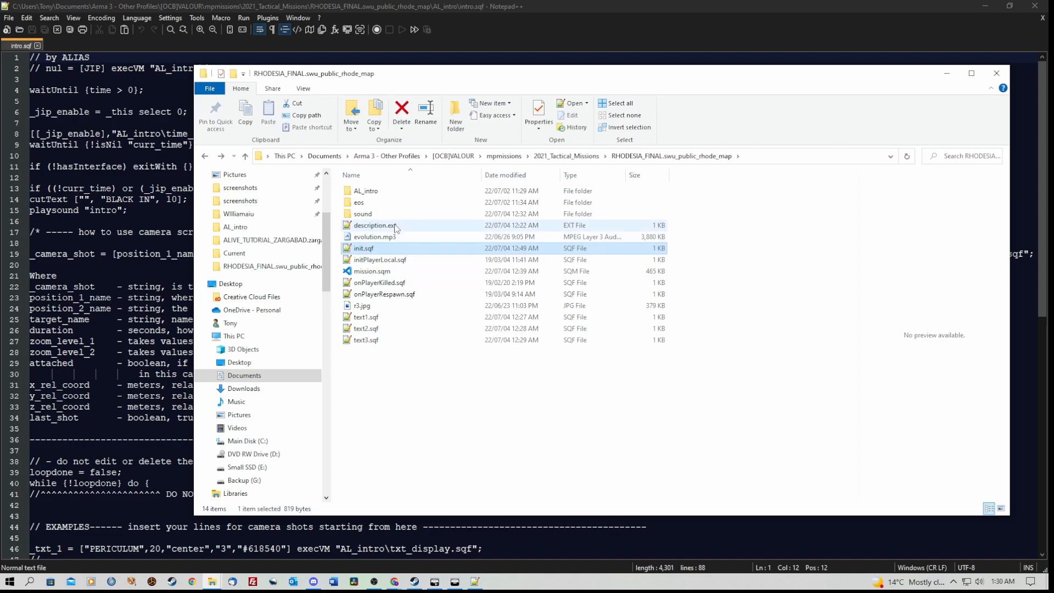
{"action": "mouse_move", "coordinate": [361, 293]}
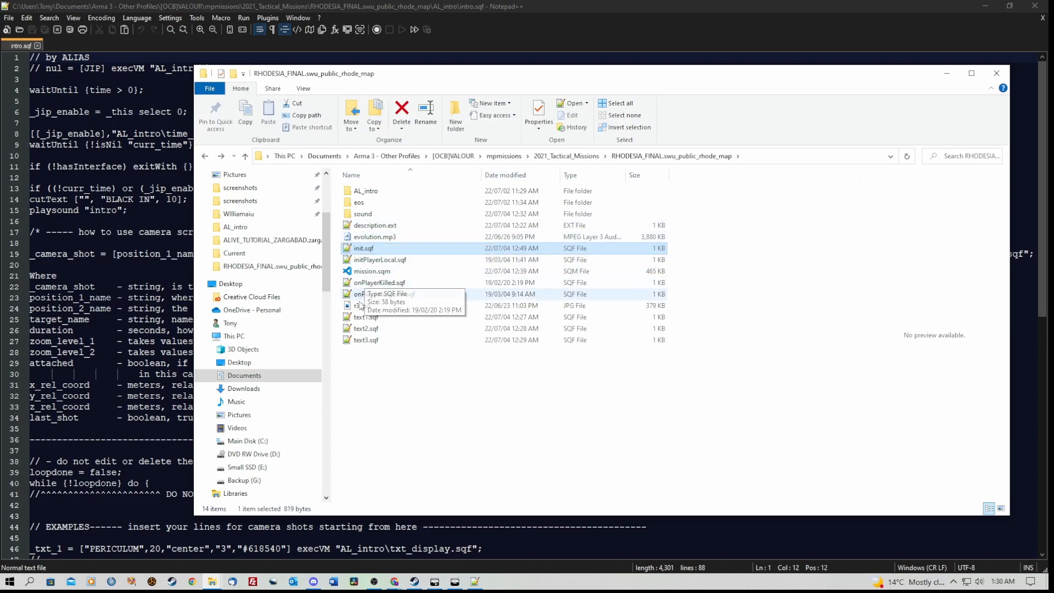
{"action": "mouse_move", "coordinate": [377, 399]}
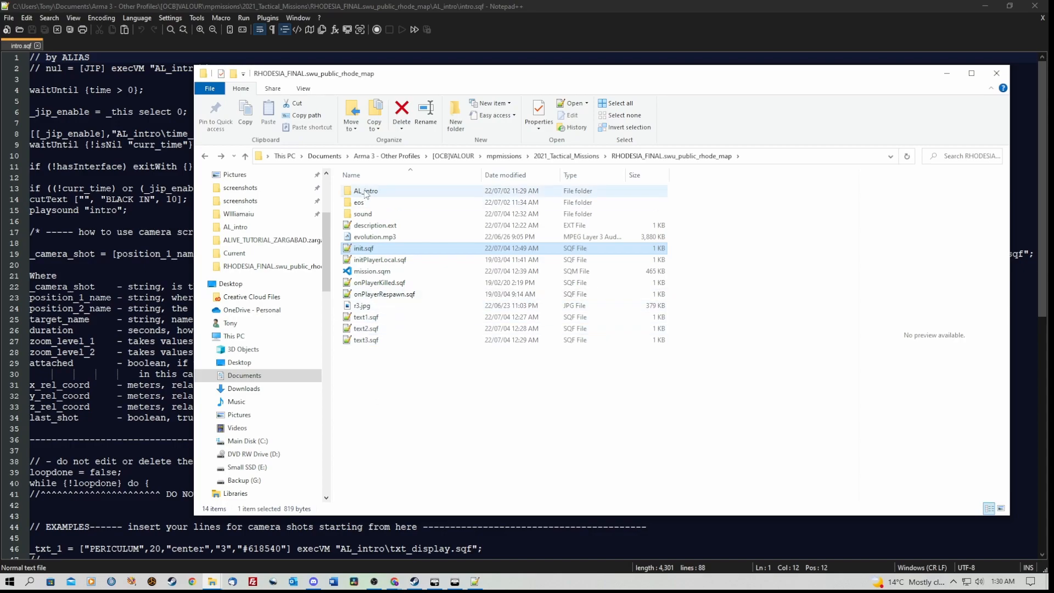
{"action": "double_click", "coordinate": [365, 191]}
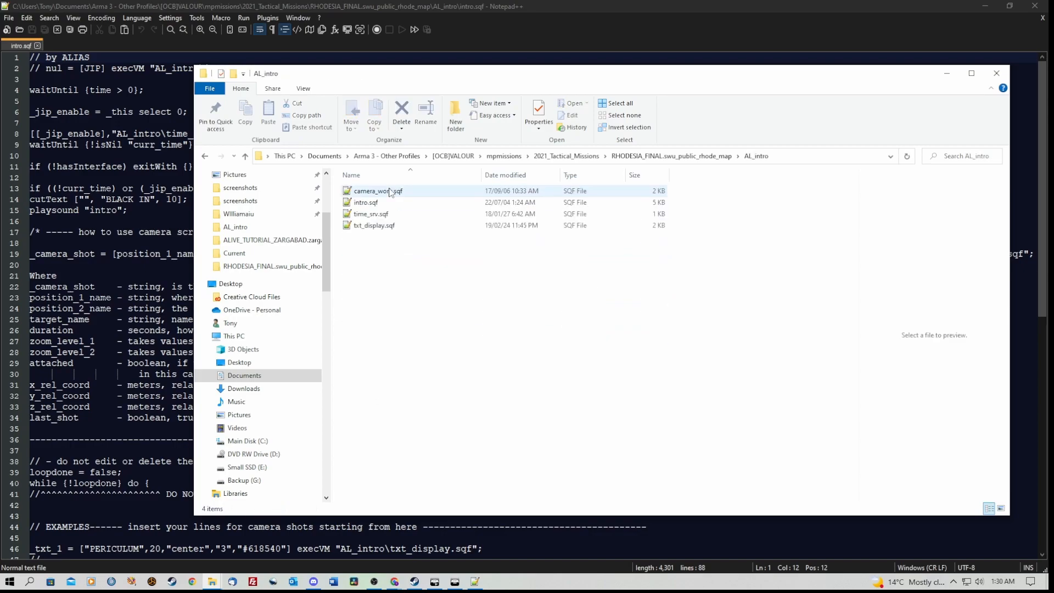
{"action": "left_click", "coordinate": [365, 202]}
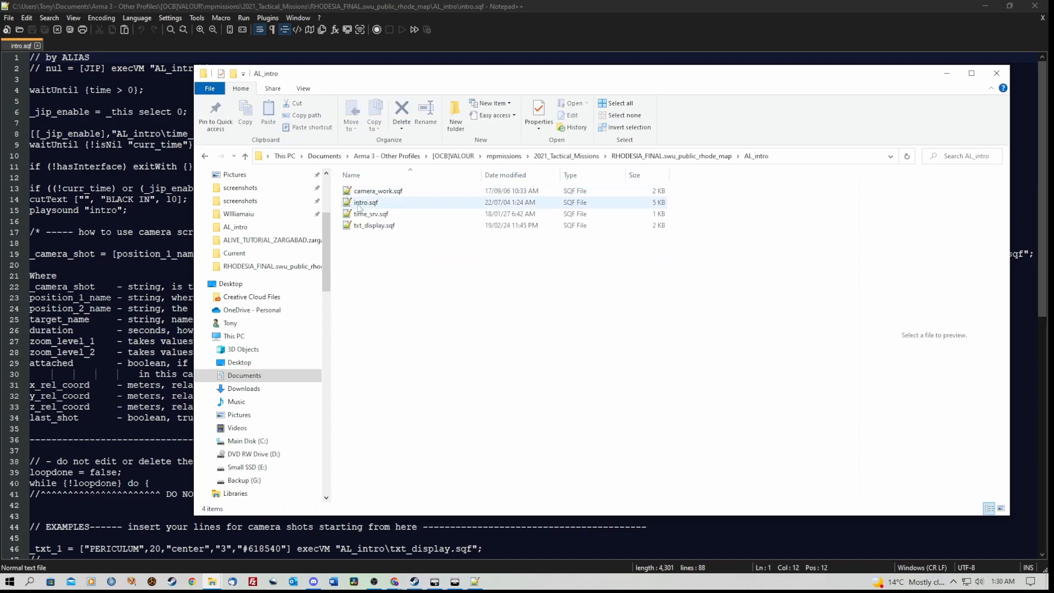
{"action": "mouse_move", "coordinate": [365, 202]}
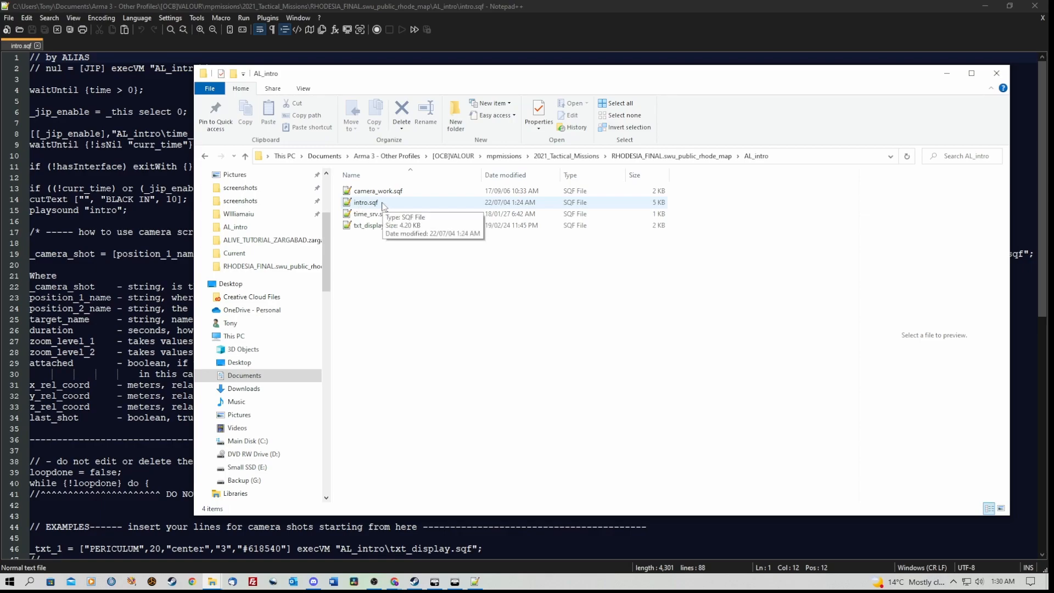
{"action": "left_click", "coordinate": [376, 225]}
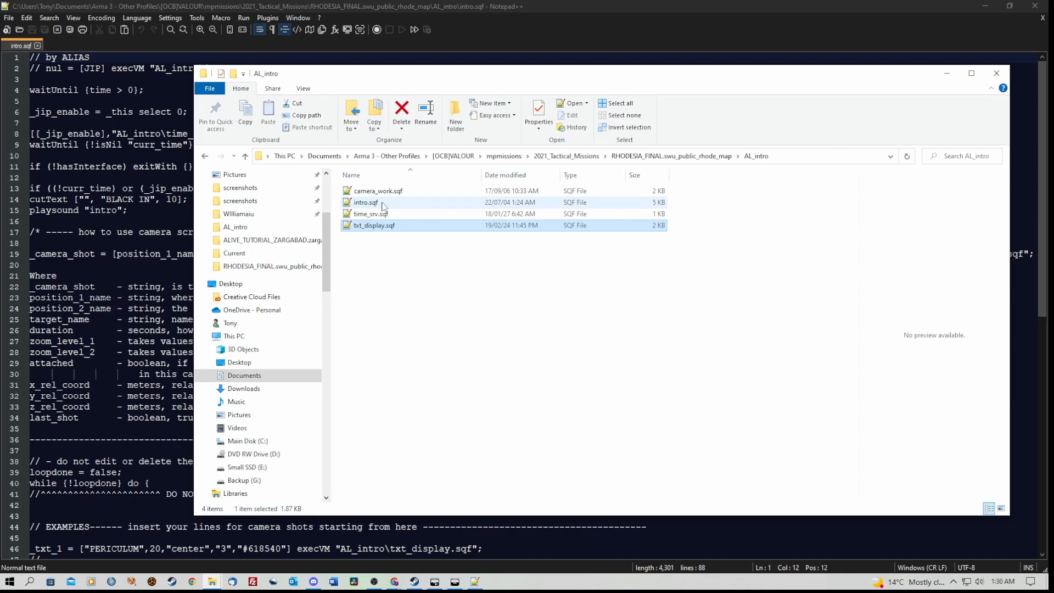
{"action": "left_click", "coordinate": [995, 73]}
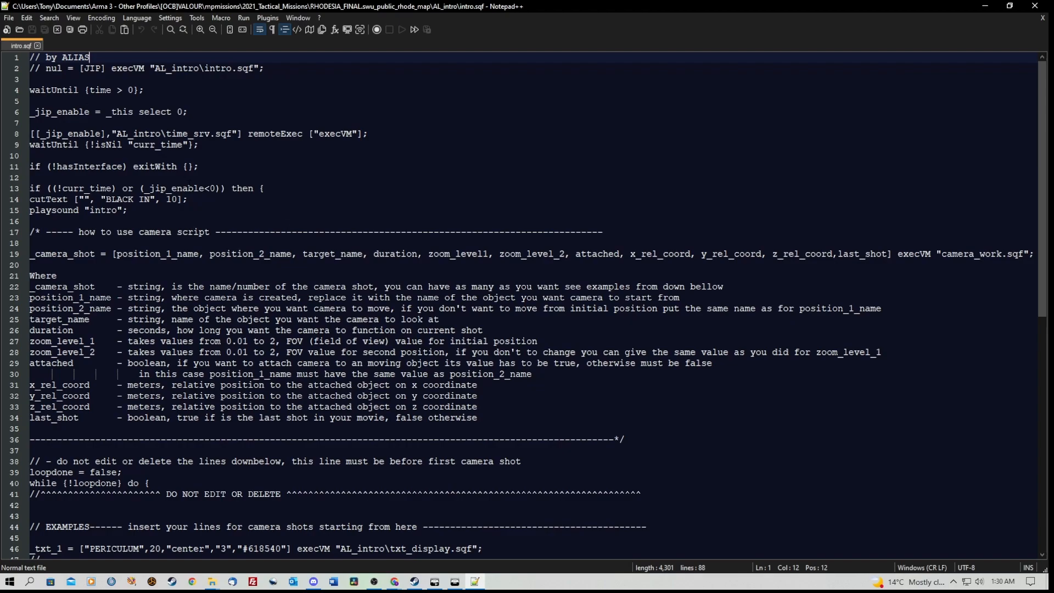
{"action": "scroll", "scroll_direction": "down", "scroll_amount": 3}
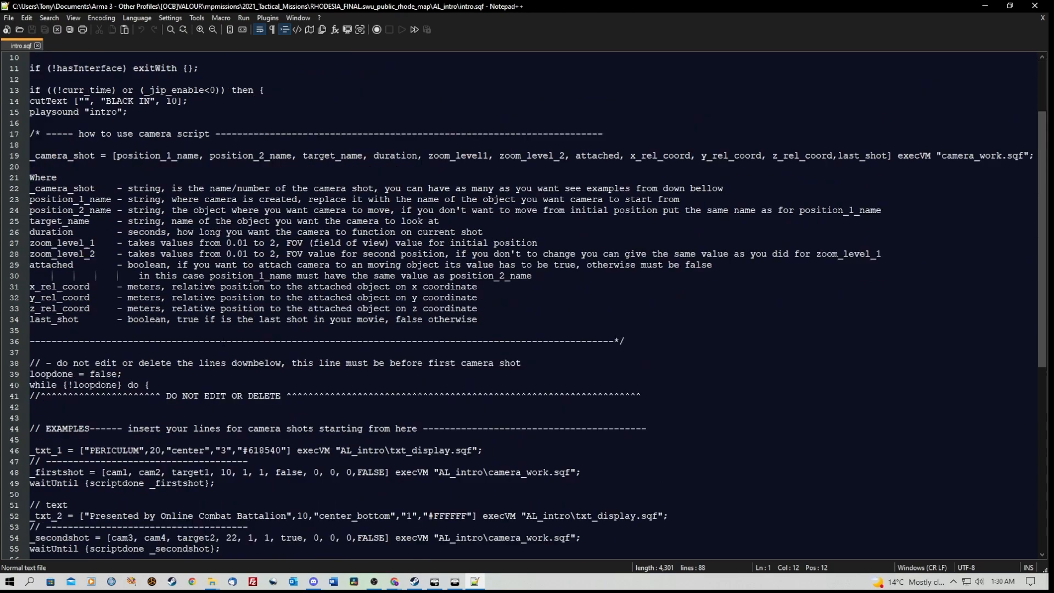
{"action": "scroll", "scroll_direction": "up", "scroll_amount": 3}
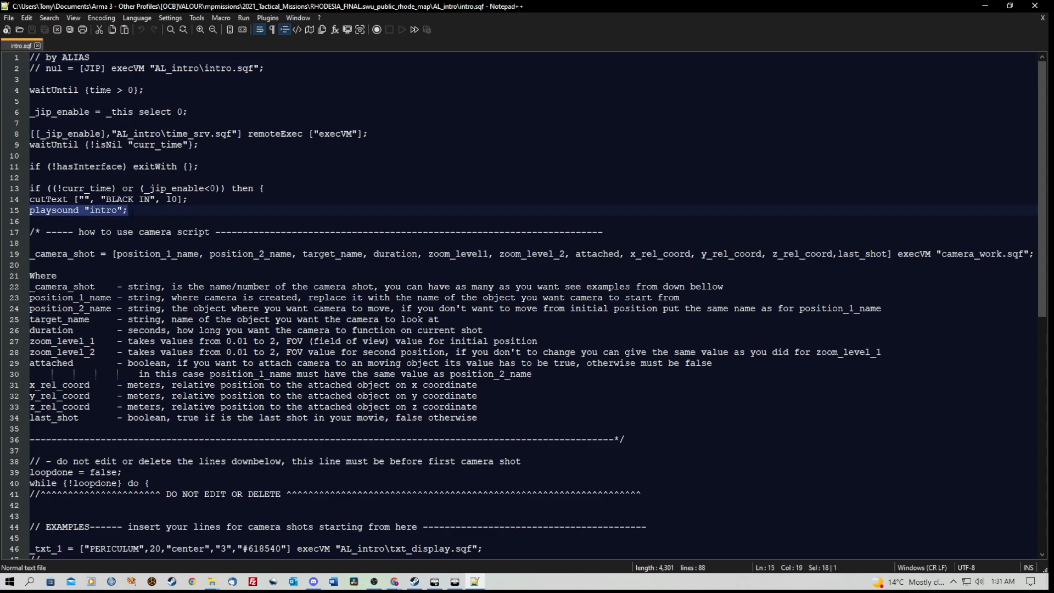
{"action": "left_click", "coordinate": [37, 210]}
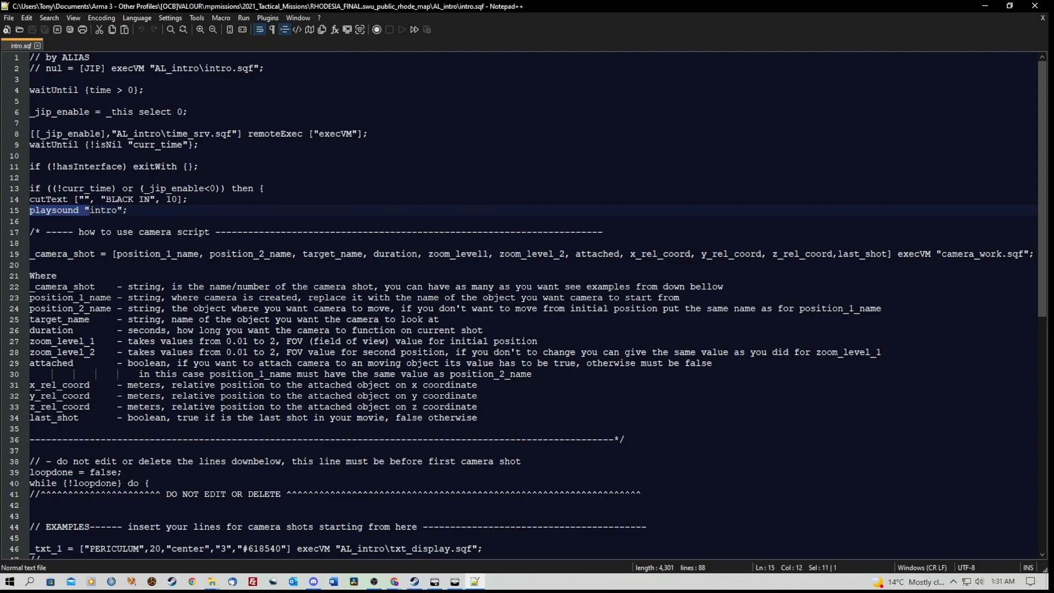
{"action": "left_click", "coordinate": [125, 210]}
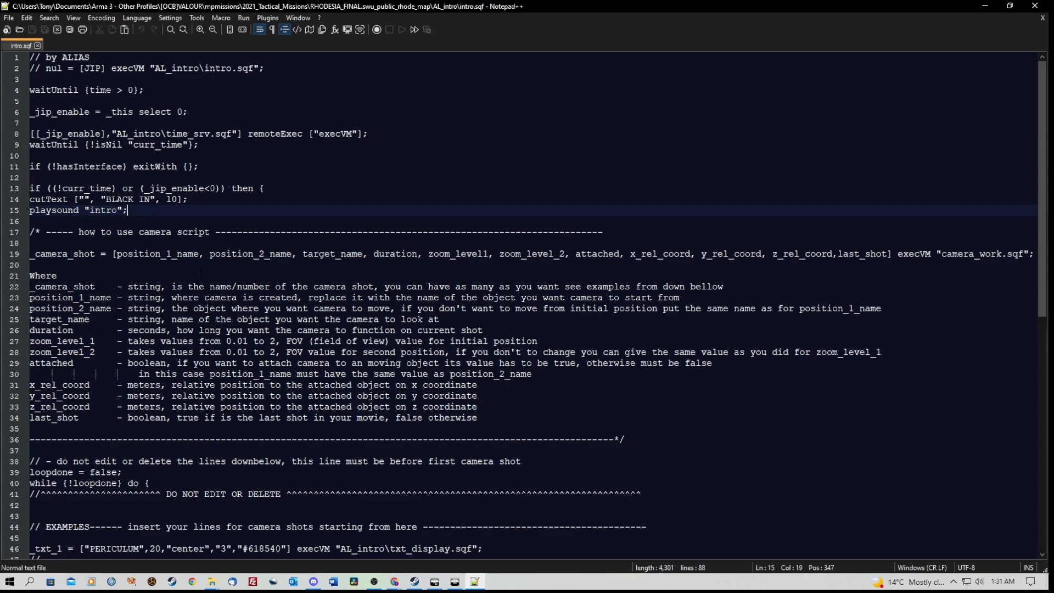
{"action": "scroll", "scroll_direction": "down", "scroll_amount": 3}
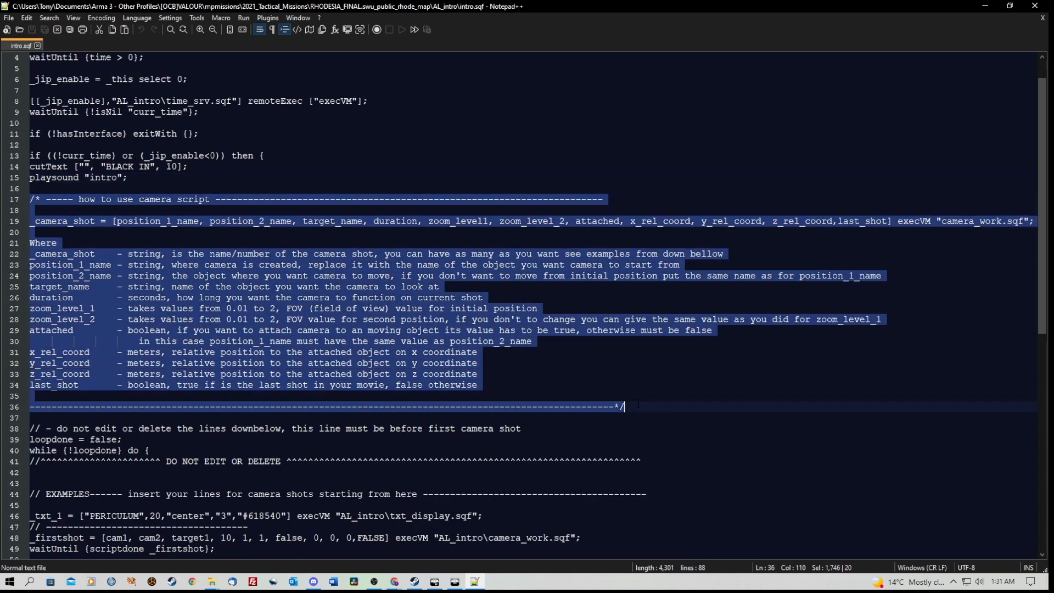
{"action": "mouse_move", "coordinate": [289, 297]}
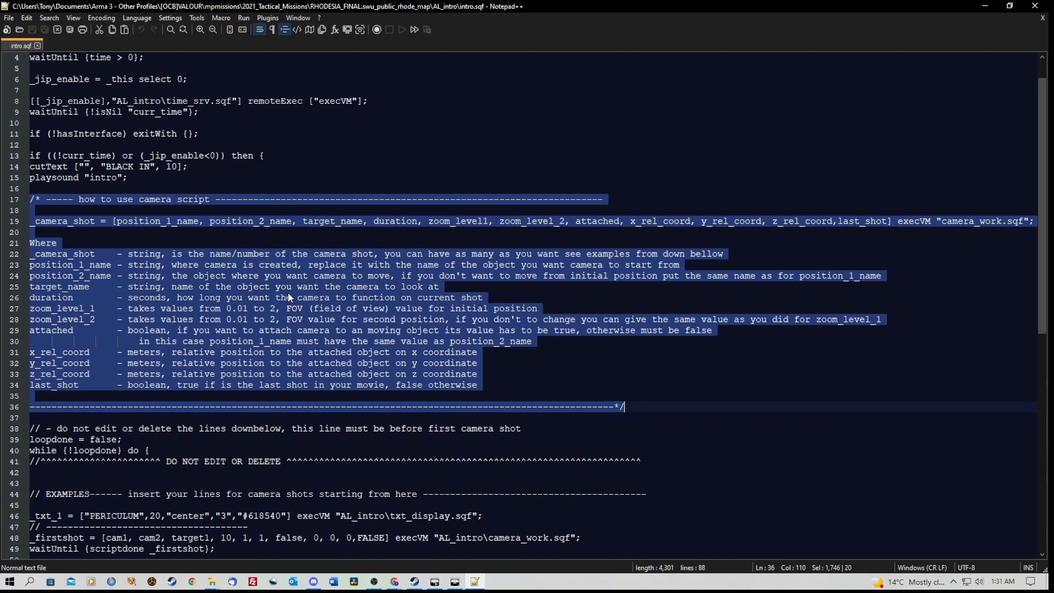
{"action": "mouse_move", "coordinate": [128, 258]}
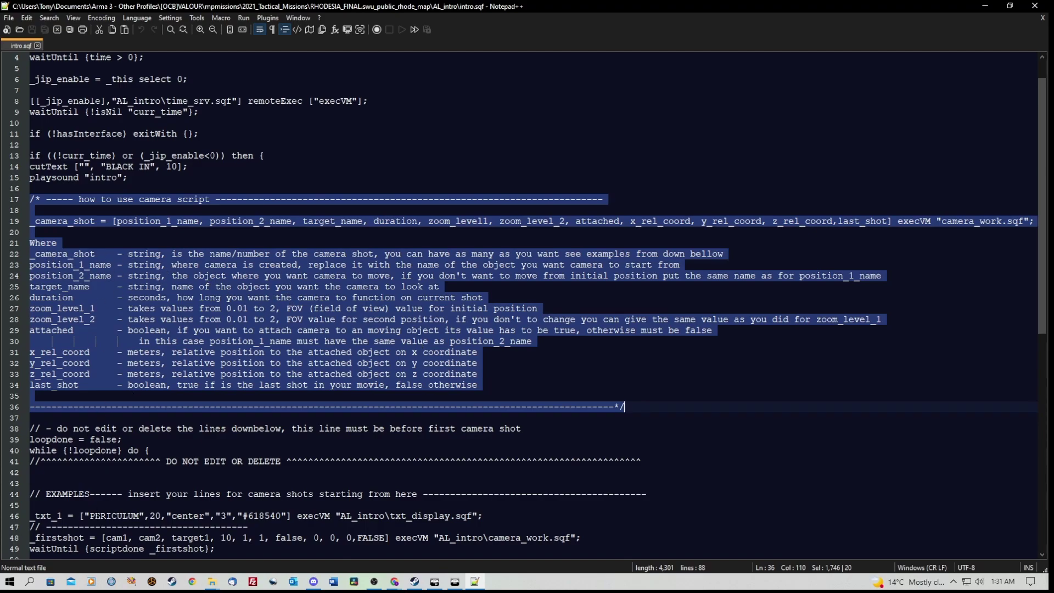
{"action": "mouse_move", "coordinate": [281, 365]}
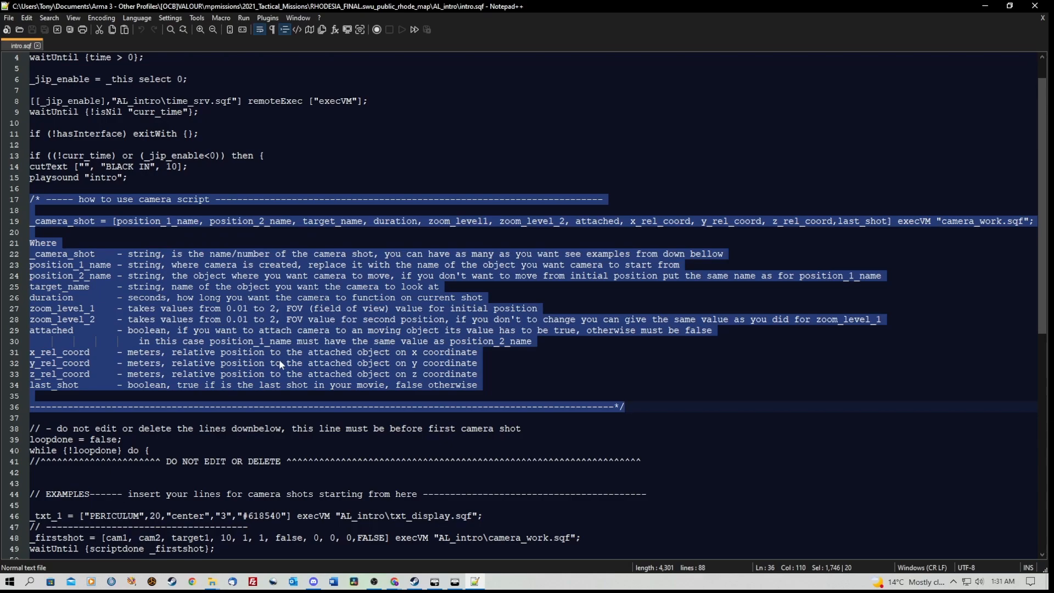
{"action": "mouse_move", "coordinate": [519, 371]}
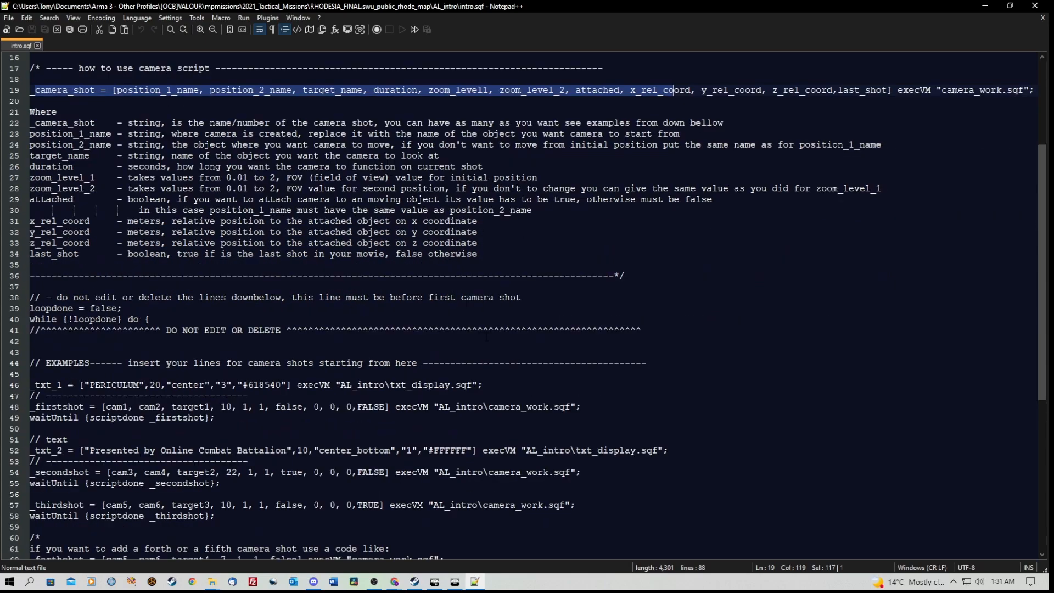
{"action": "scroll", "scroll_direction": "down", "scroll_amount": 3}
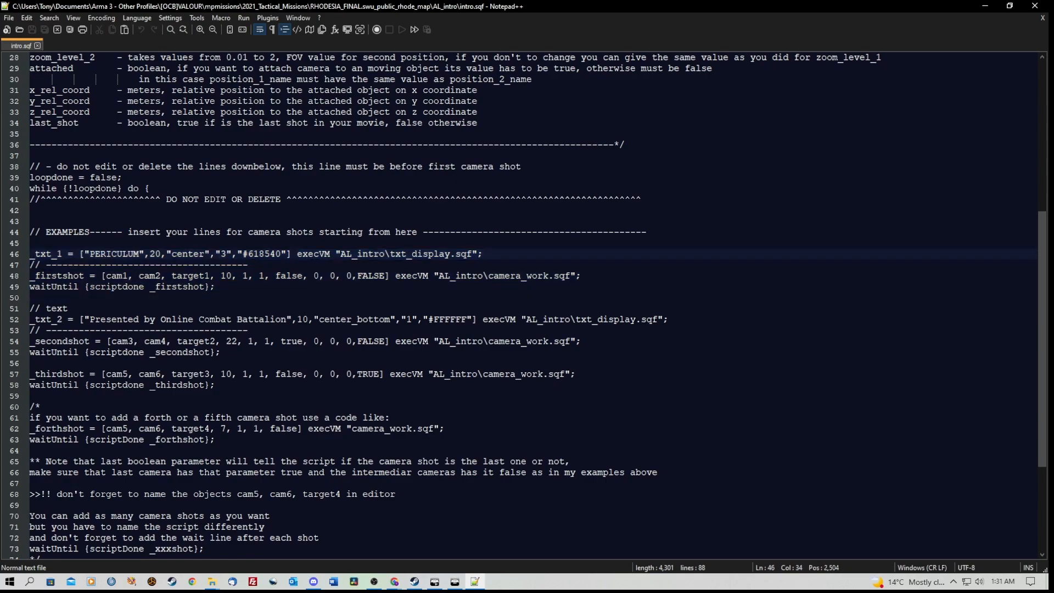
{"action": "double_click", "coordinate": [119, 253]}
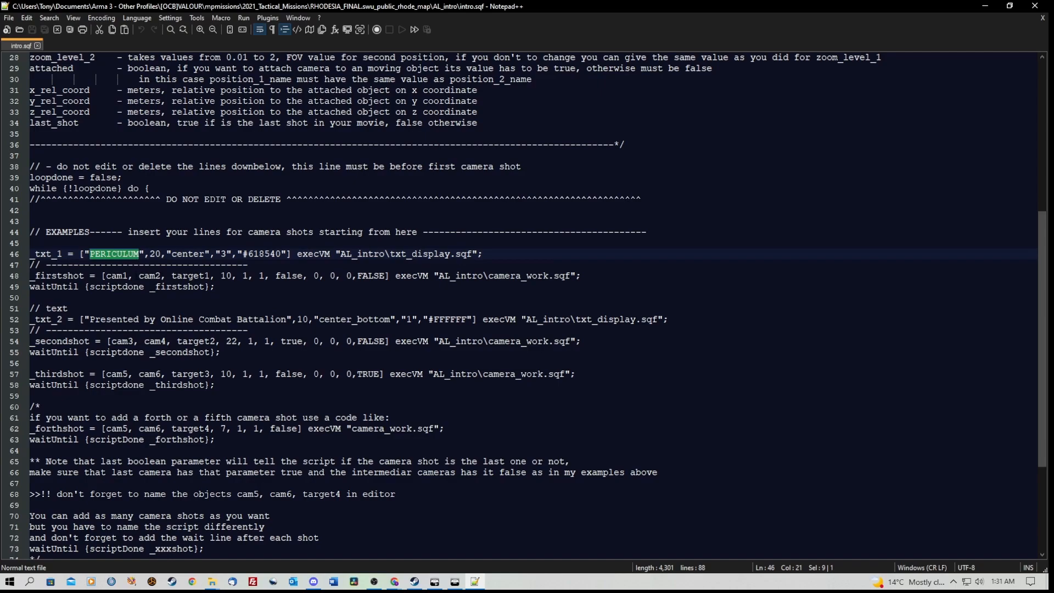
{"action": "left_click", "coordinate": [149, 254]}
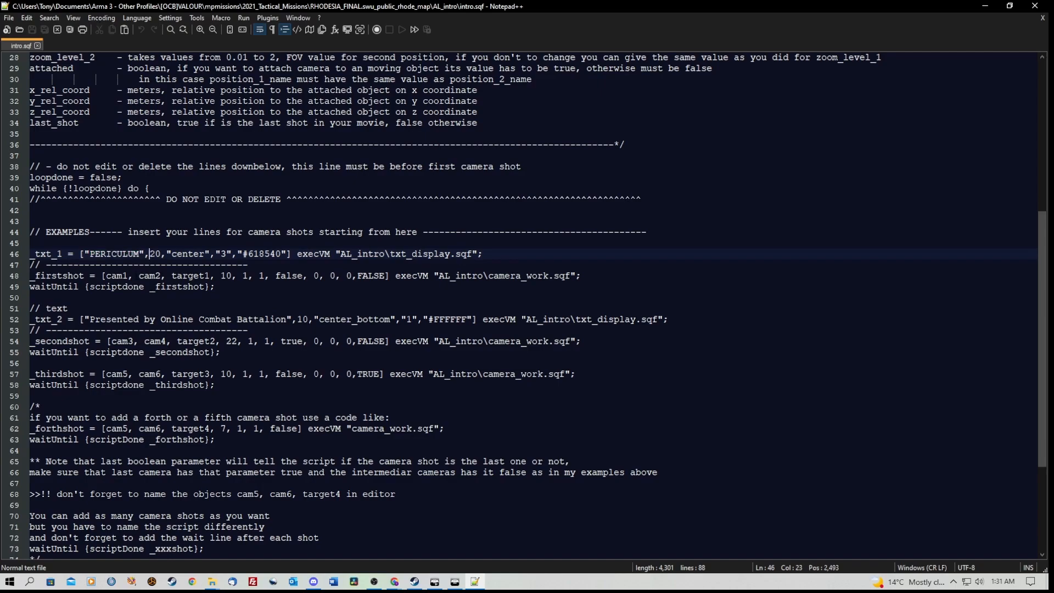
{"action": "double_click", "coordinate": [155, 254]}
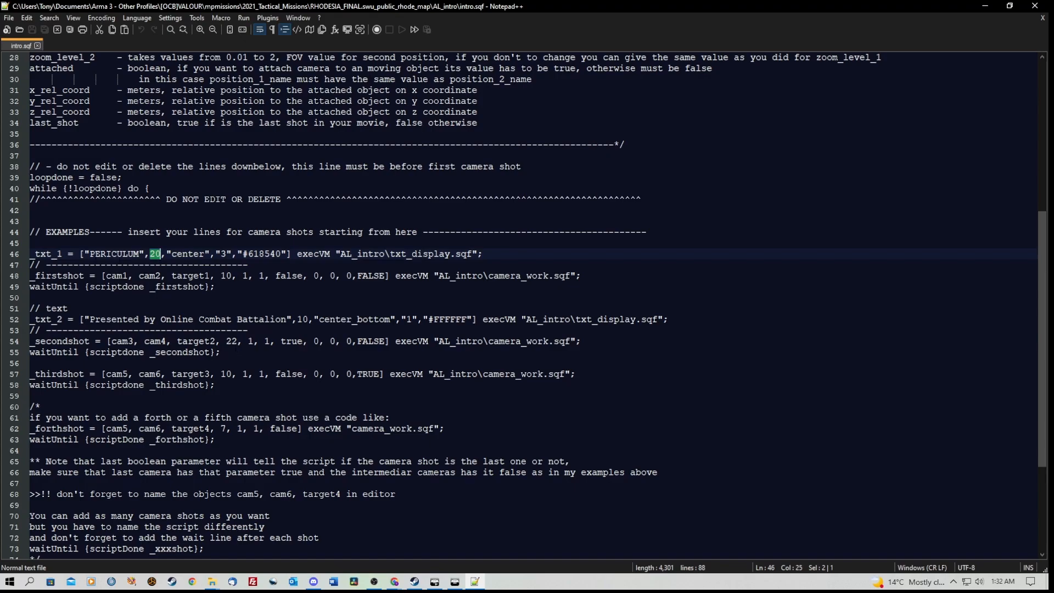
{"action": "double_click", "coordinate": [187, 254]}
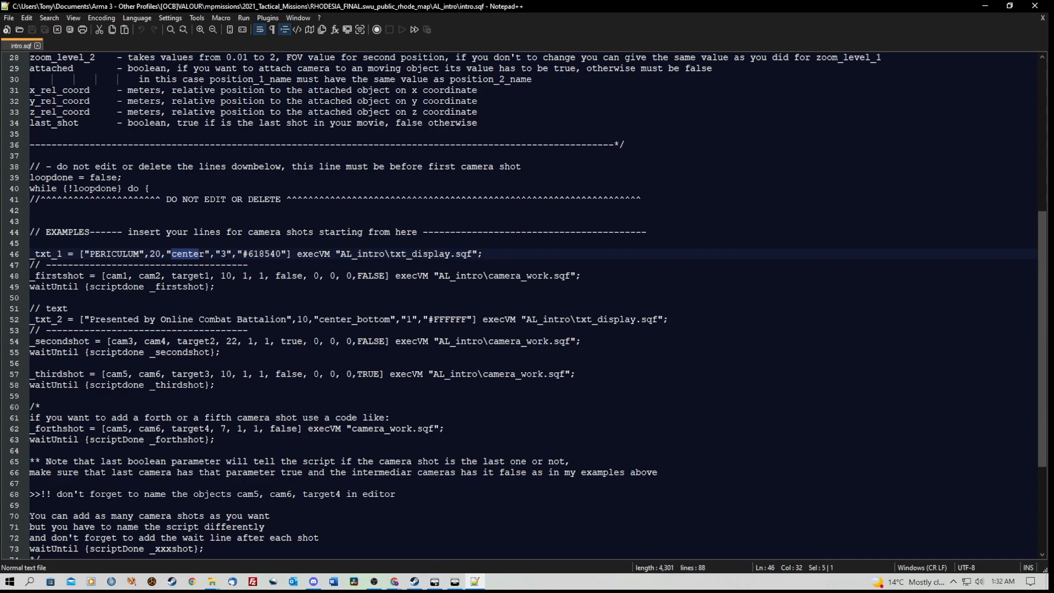
{"action": "double_click", "coordinate": [258, 254]}
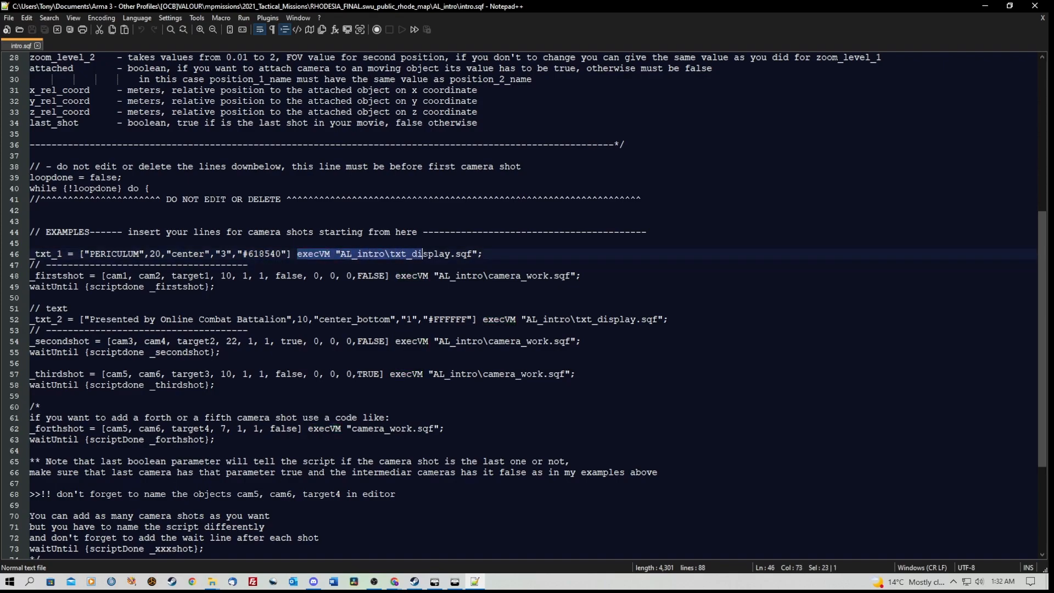
{"action": "left_click", "coordinate": [477, 254]}
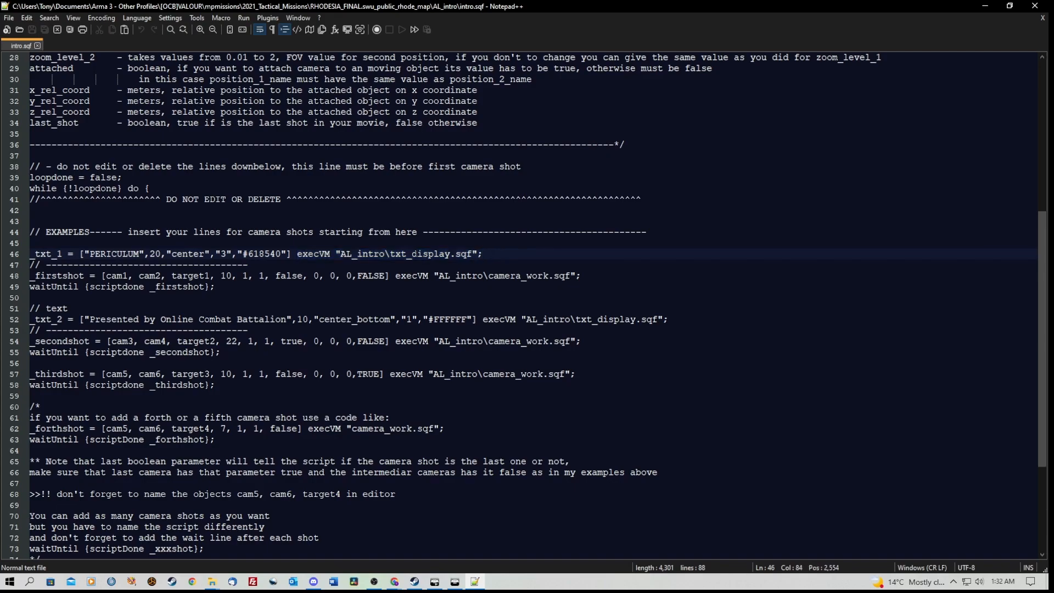
{"action": "scroll", "scroll_direction": "down", "scroll_amount": 3}
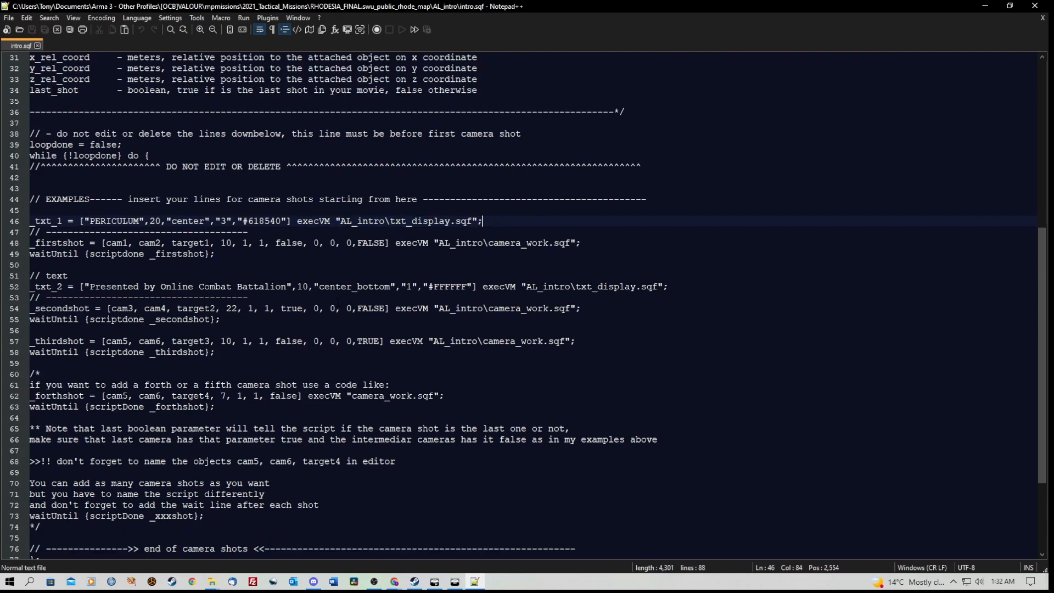
{"action": "double_click", "coordinate": [114, 243]}
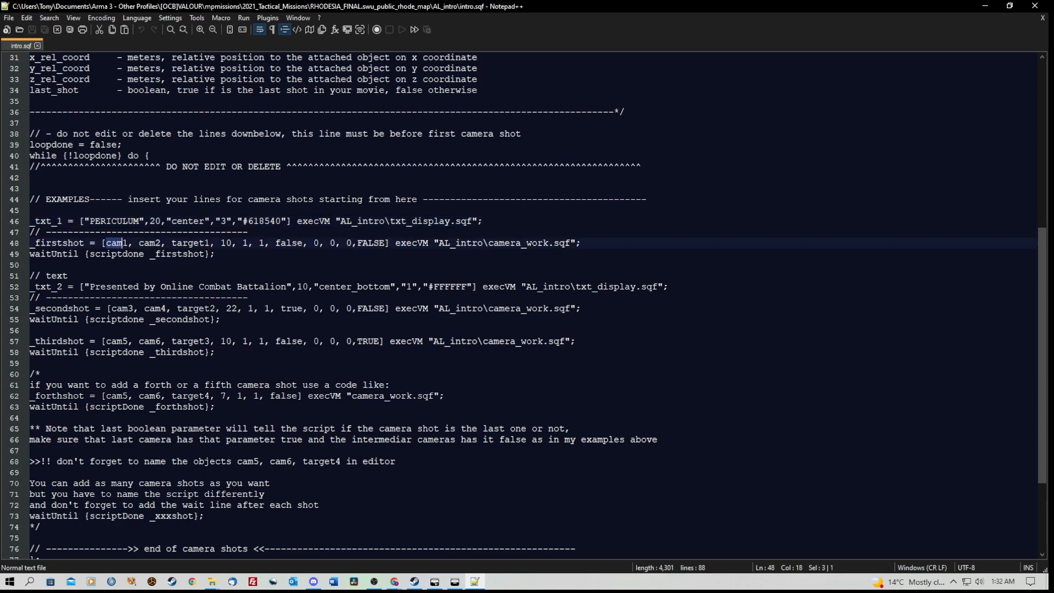
{"action": "double_click", "coordinate": [150, 243]}
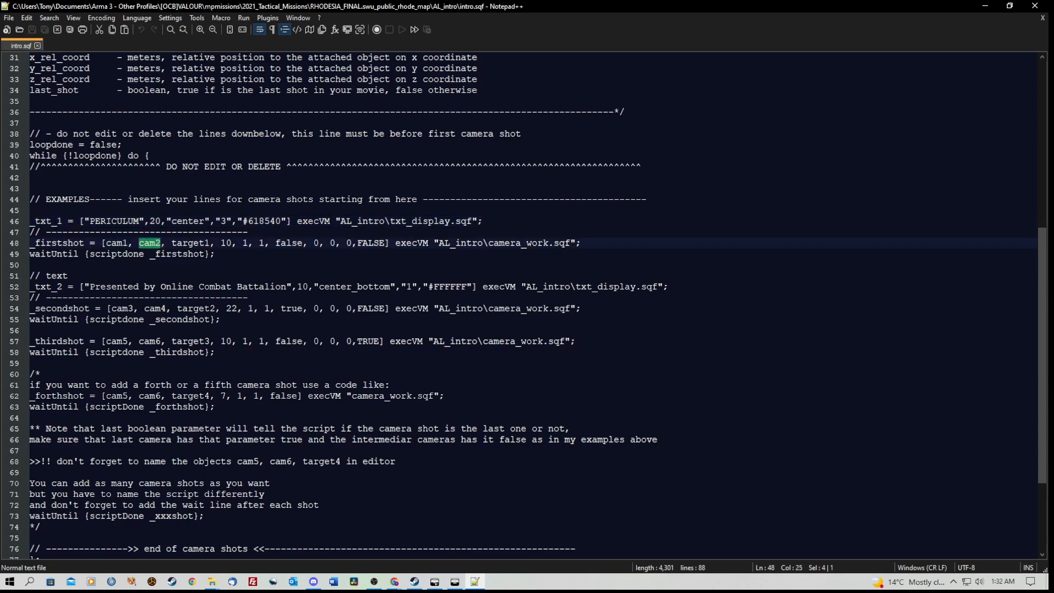
{"action": "double_click", "coordinate": [191, 243]}
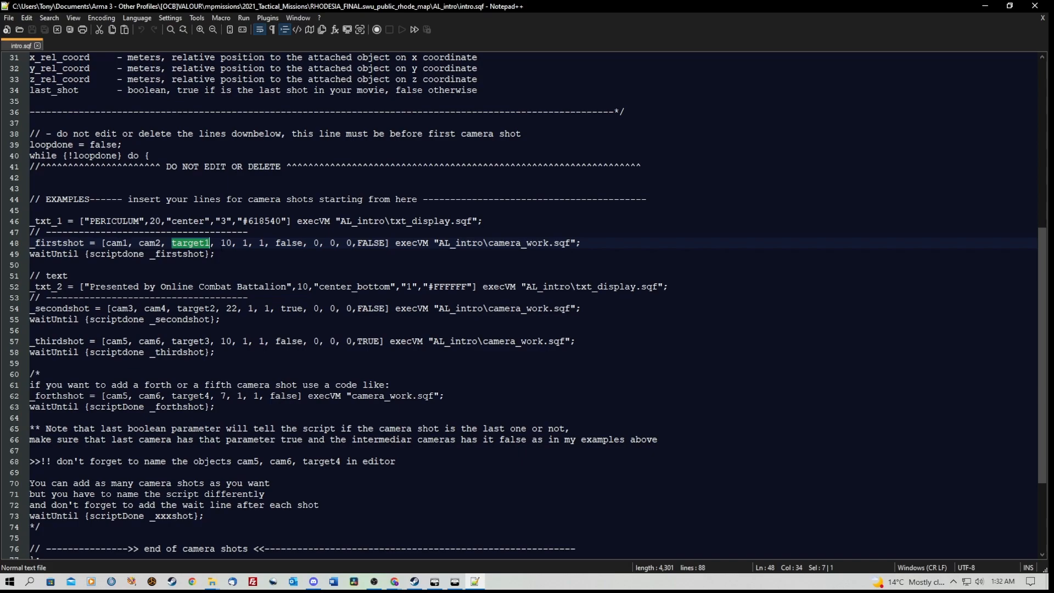
{"action": "double_click", "coordinate": [226, 243]}
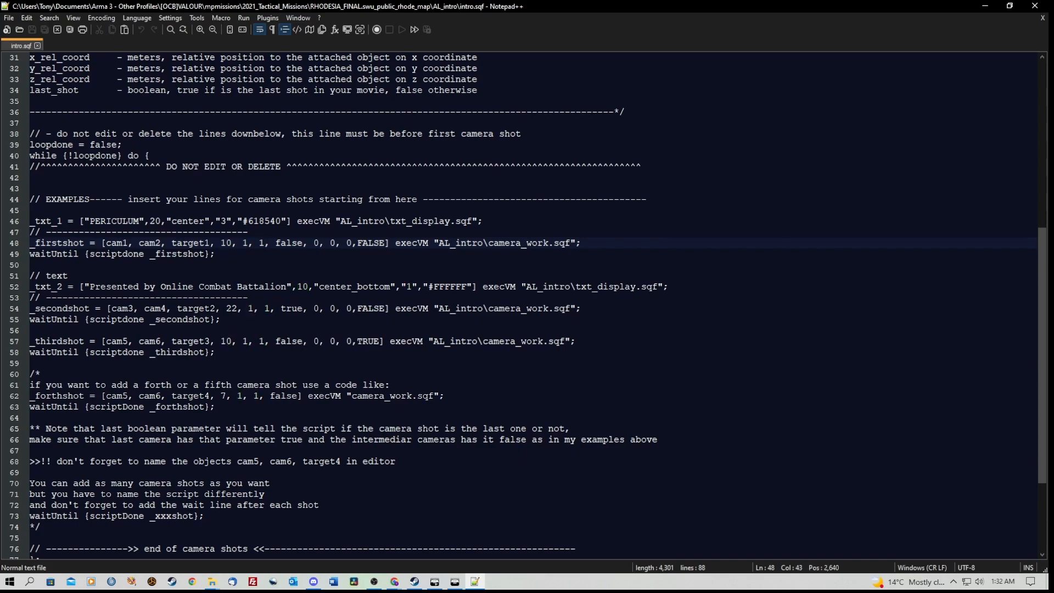
{"action": "double_click", "coordinate": [288, 243]}
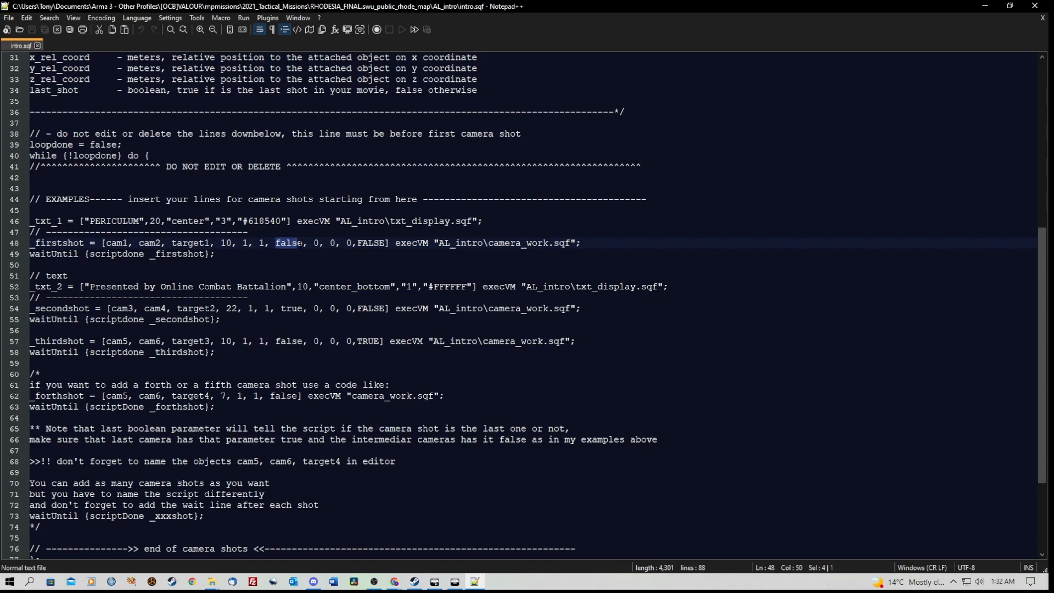
{"action": "double_click", "coordinate": [288, 242]}
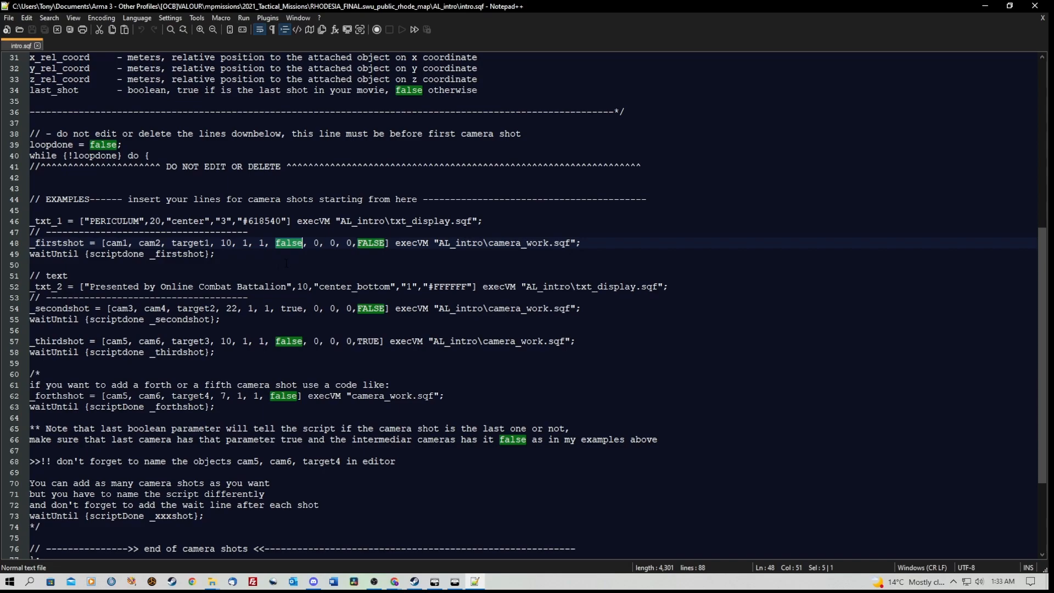
- Check the second title's duration 10 and cam4 in the second camera shot
{"action": "scroll", "scroll_direction": "up", "scroll_amount": 3}
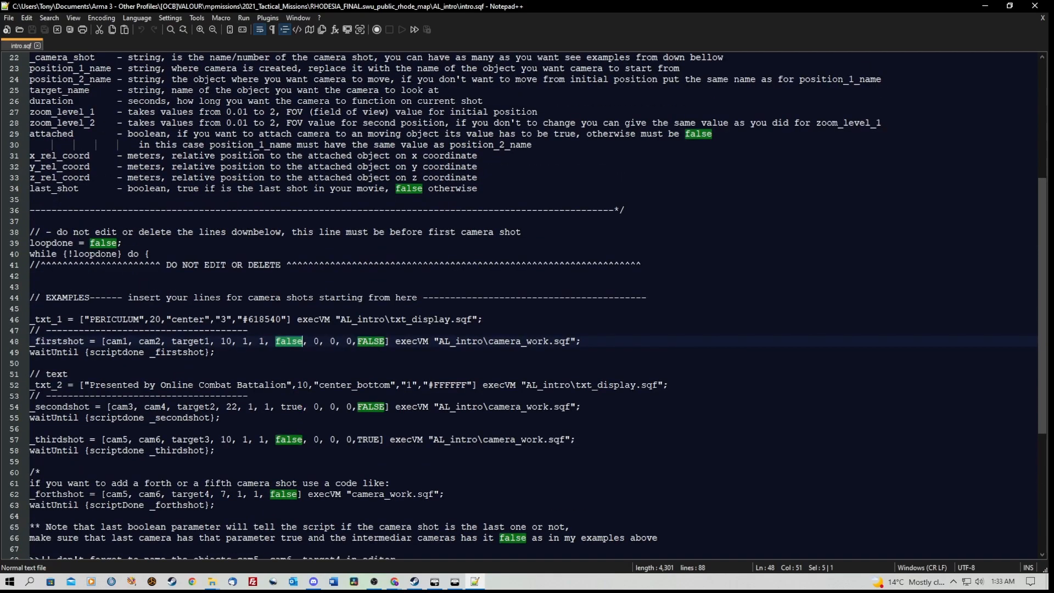
{"action": "scroll", "scroll_direction": "down", "scroll_amount": 3}
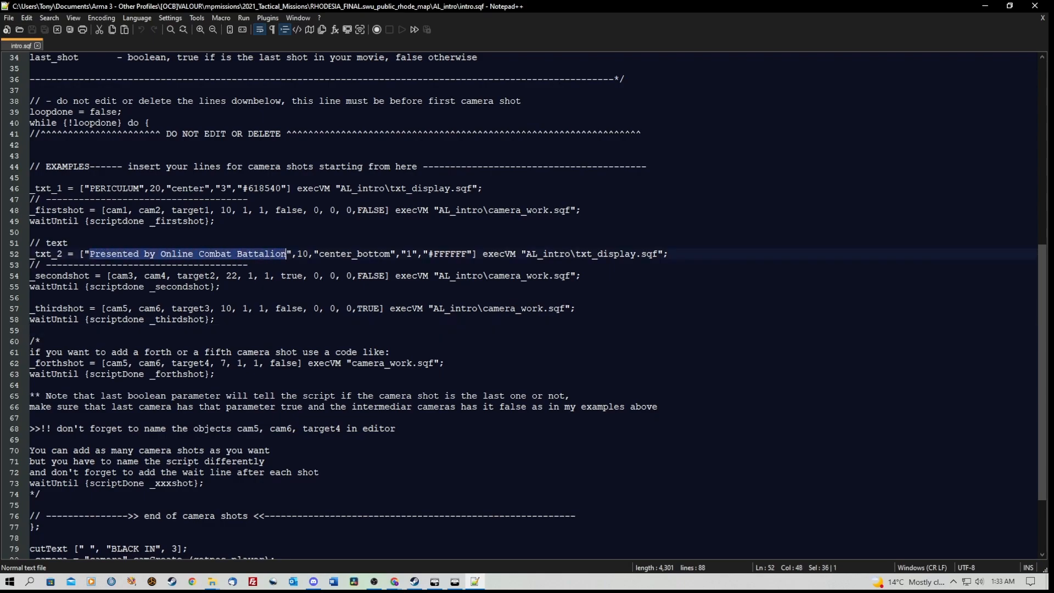
{"action": "double_click", "coordinate": [112, 188]}
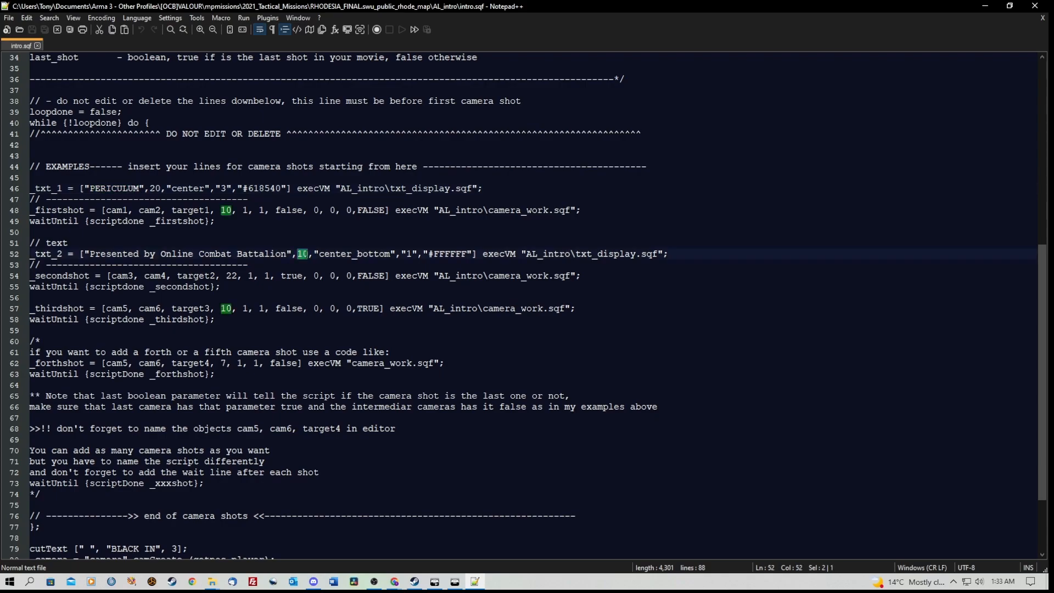
{"action": "double_click", "coordinate": [154, 275]}
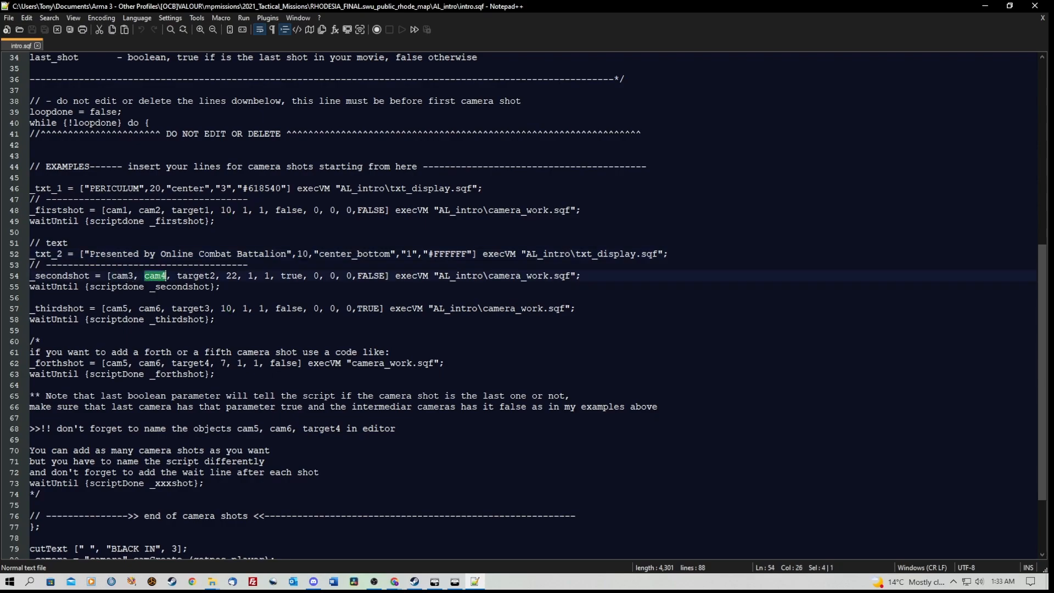
{"action": "double_click", "coordinate": [197, 276]}
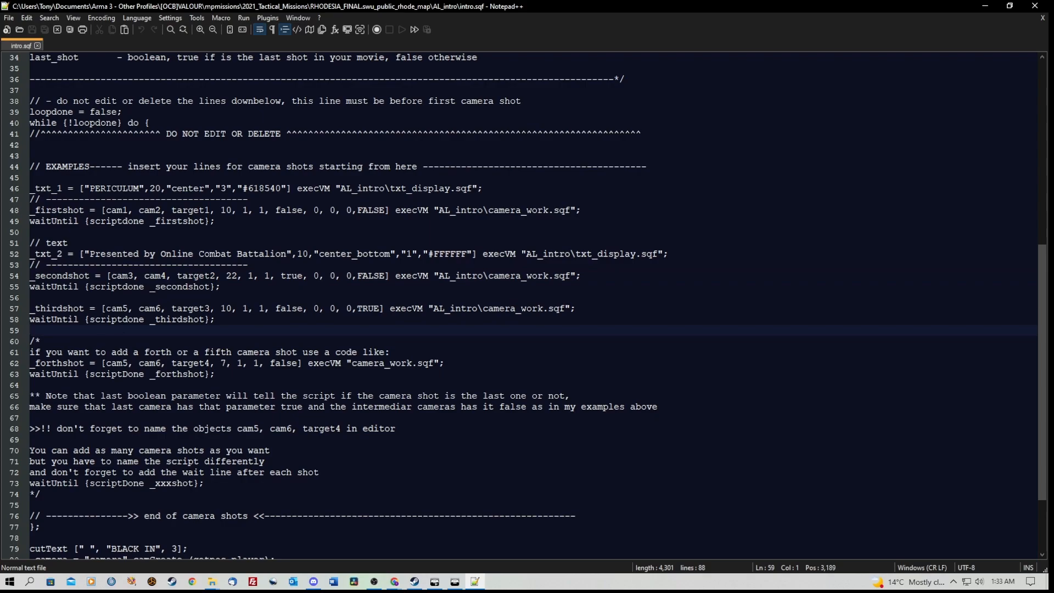
- Check cam6 and target3 in the third camera shot line
{"action": "double_click", "coordinate": [147, 308]}
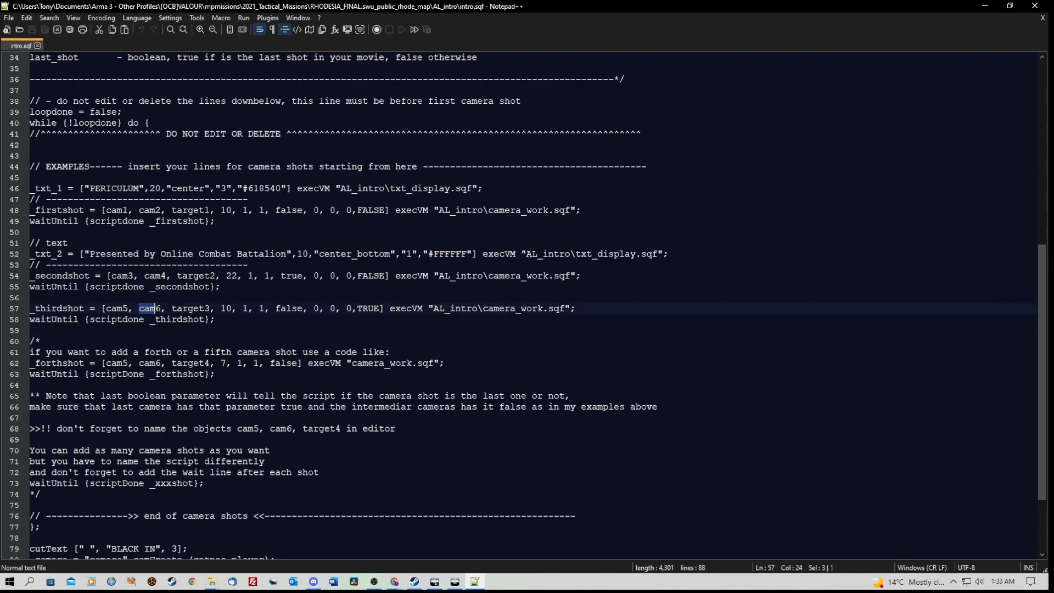
{"action": "double_click", "coordinate": [190, 308]}
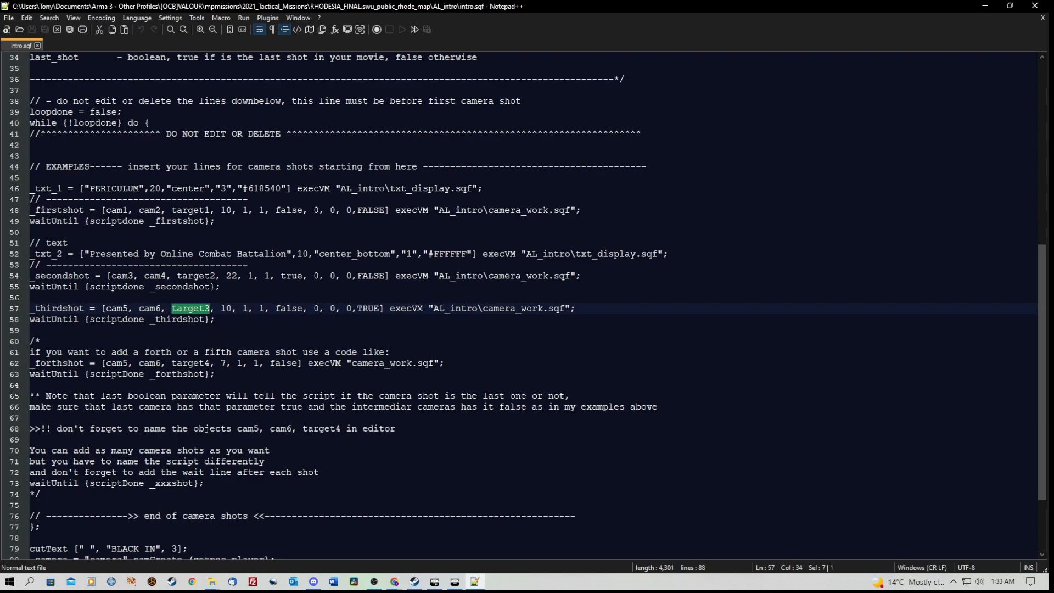
{"action": "scroll", "scroll_direction": "up", "scroll_amount": 3}
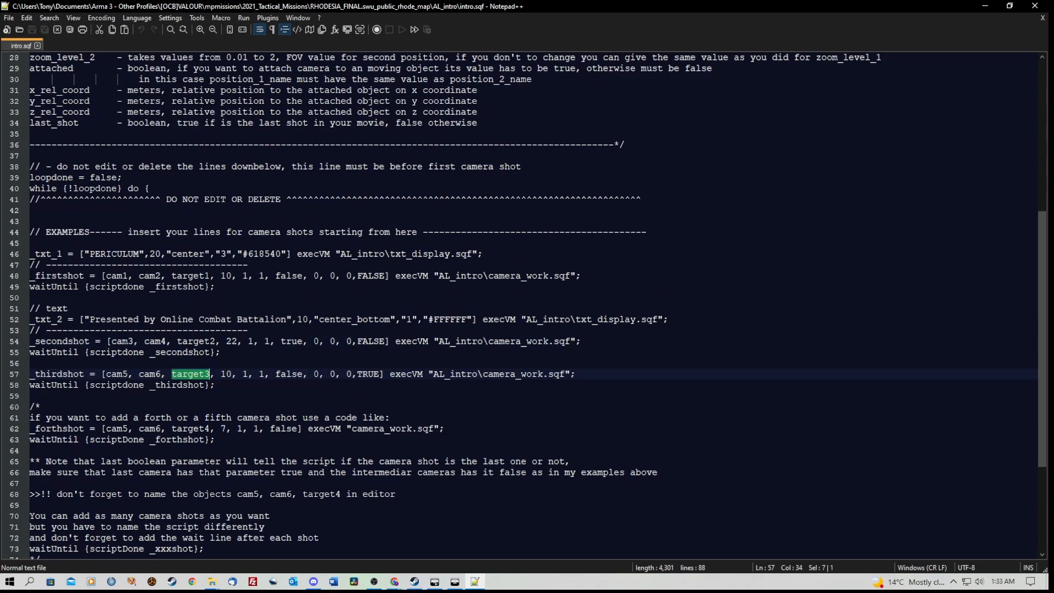
{"action": "scroll", "scroll_direction": "down", "scroll_amount": 3}
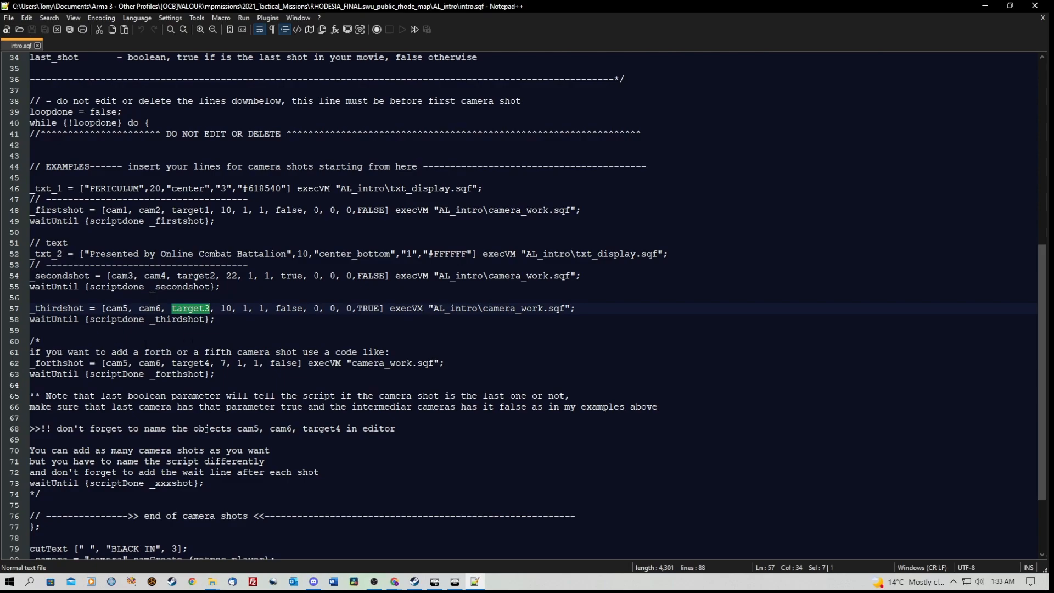
{"action": "scroll", "scroll_direction": "up", "scroll_amount": 3}
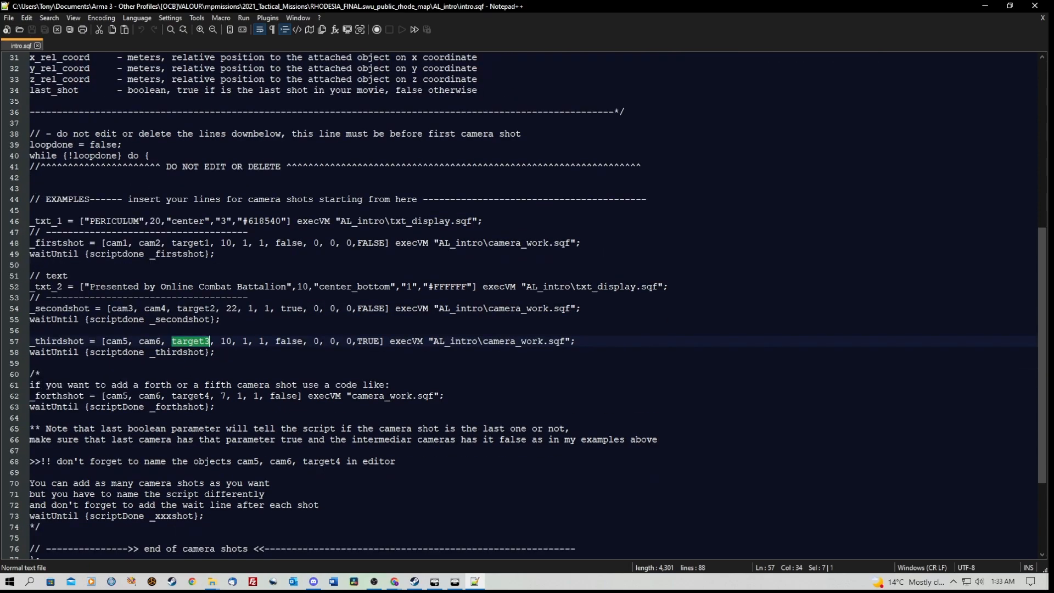
{"action": "scroll", "scroll_direction": "up", "scroll_amount": 3}
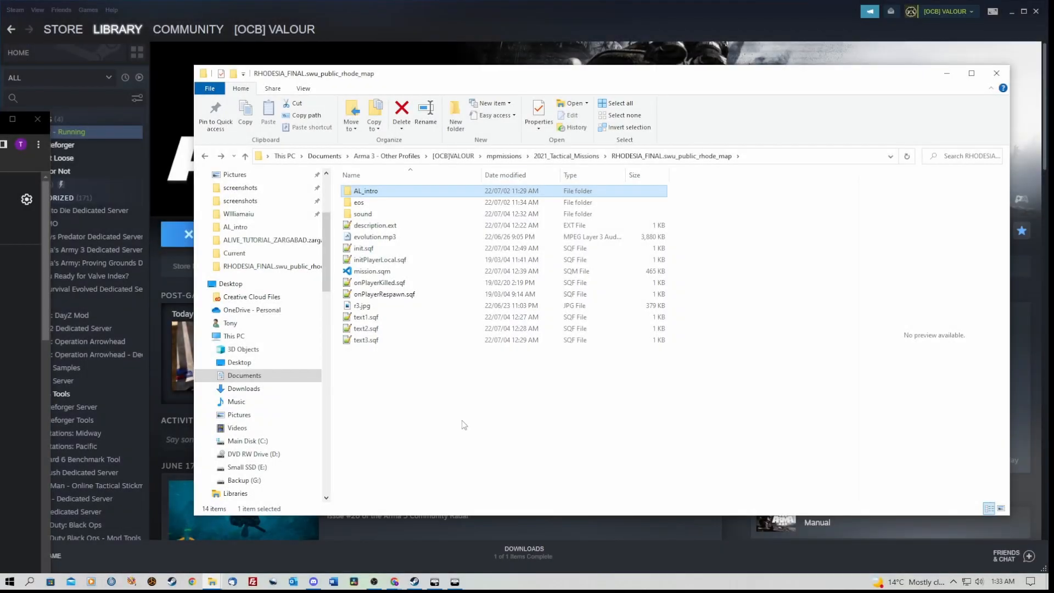
- Open description.ext from the mission folder in Notepad++
{"action": "left_click", "coordinate": [375, 225]}
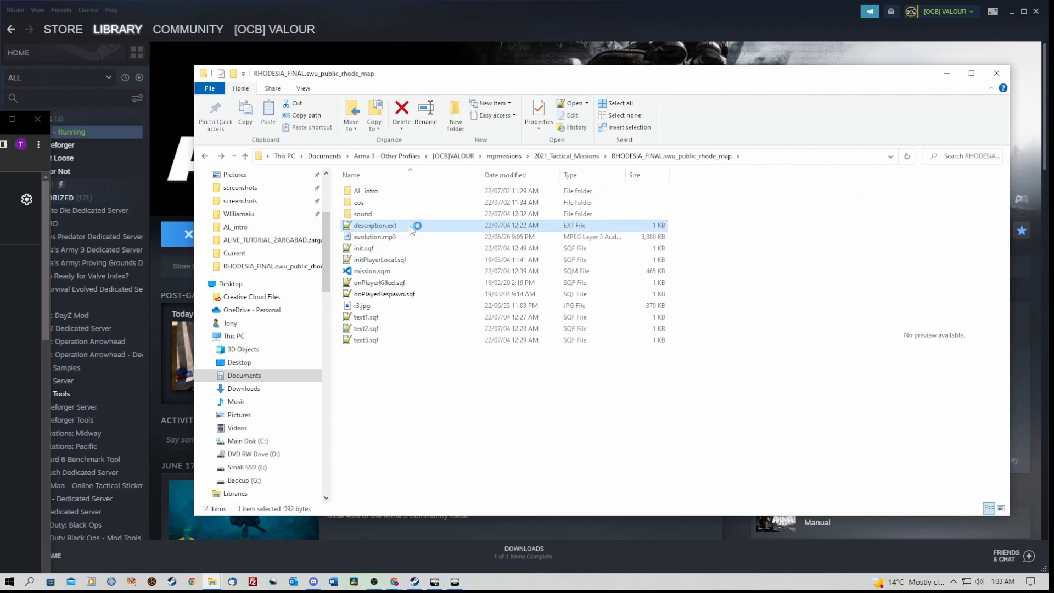
{"action": "double_click", "coordinate": [374, 225]}
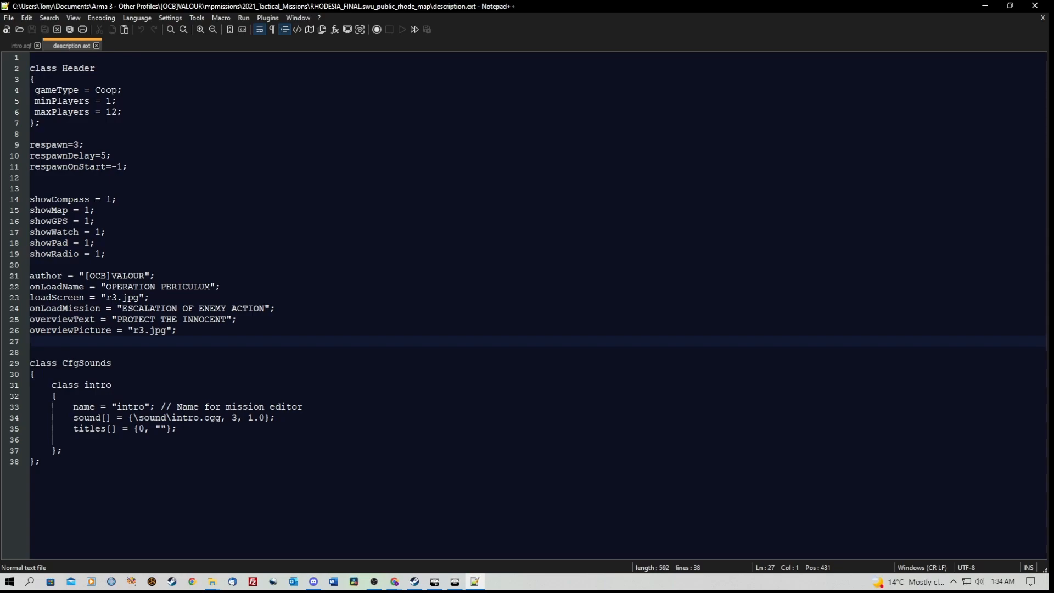
- Review the CfgSounds intro class: sound name intro, file \sound\intro.ogg
{"action": "left_click", "coordinate": [114, 406]}
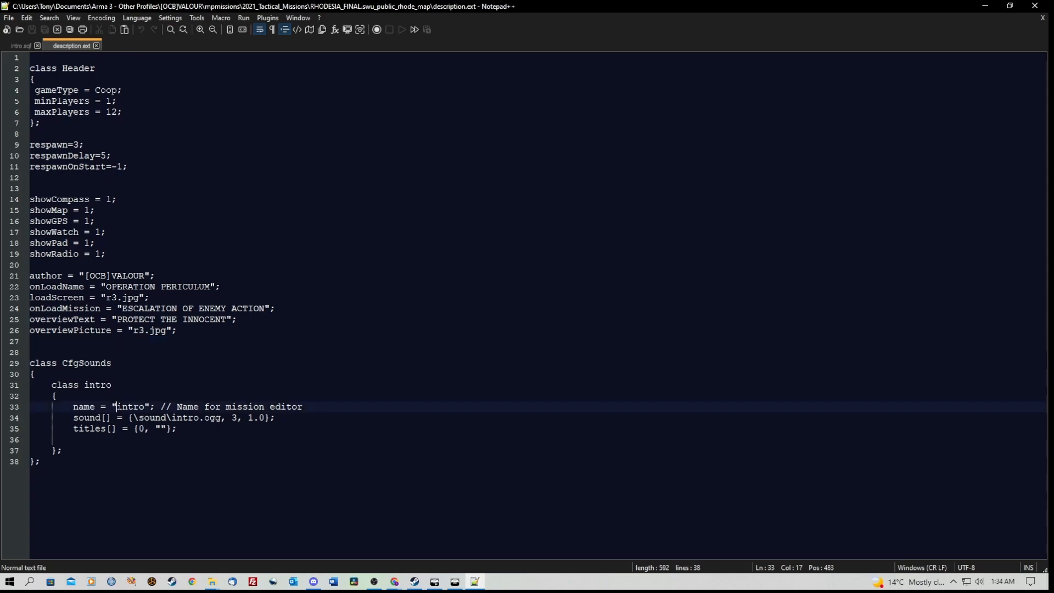
{"action": "double_click", "coordinate": [131, 406]}
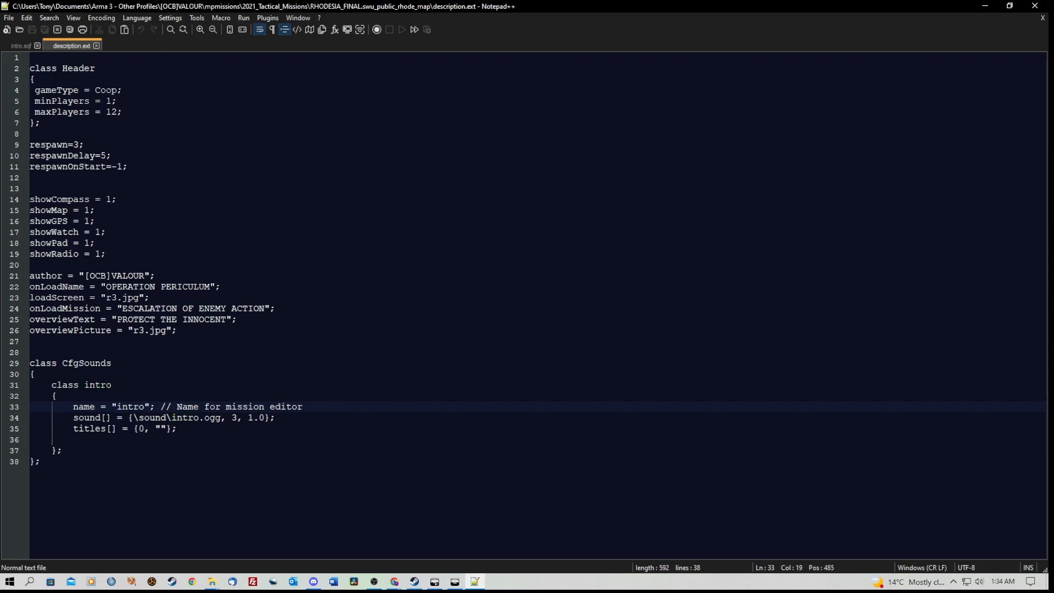
{"action": "left_click", "coordinate": [118, 406]}
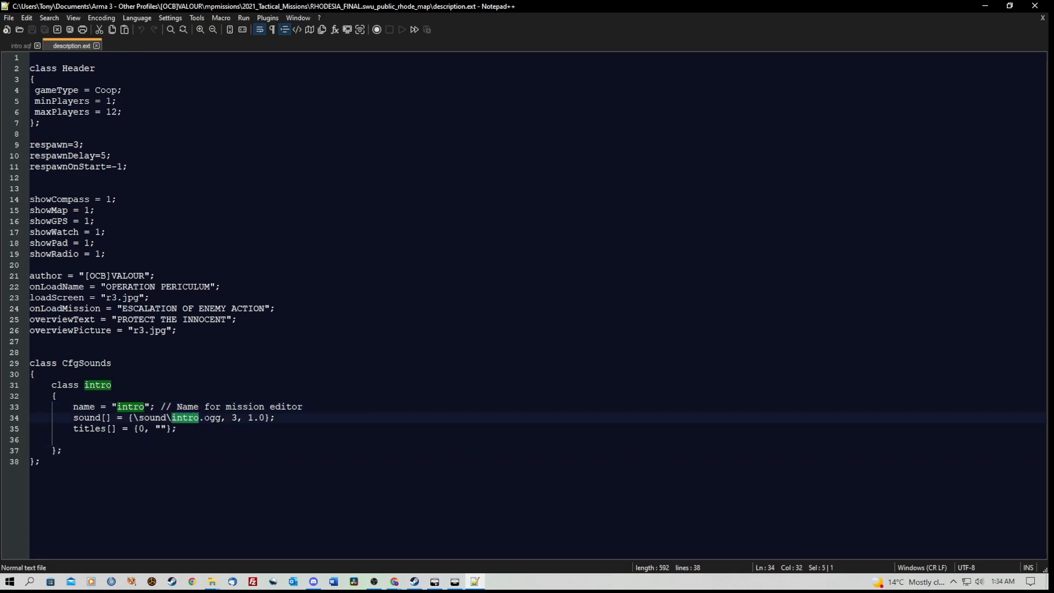
{"action": "left_click", "coordinate": [74, 440]}
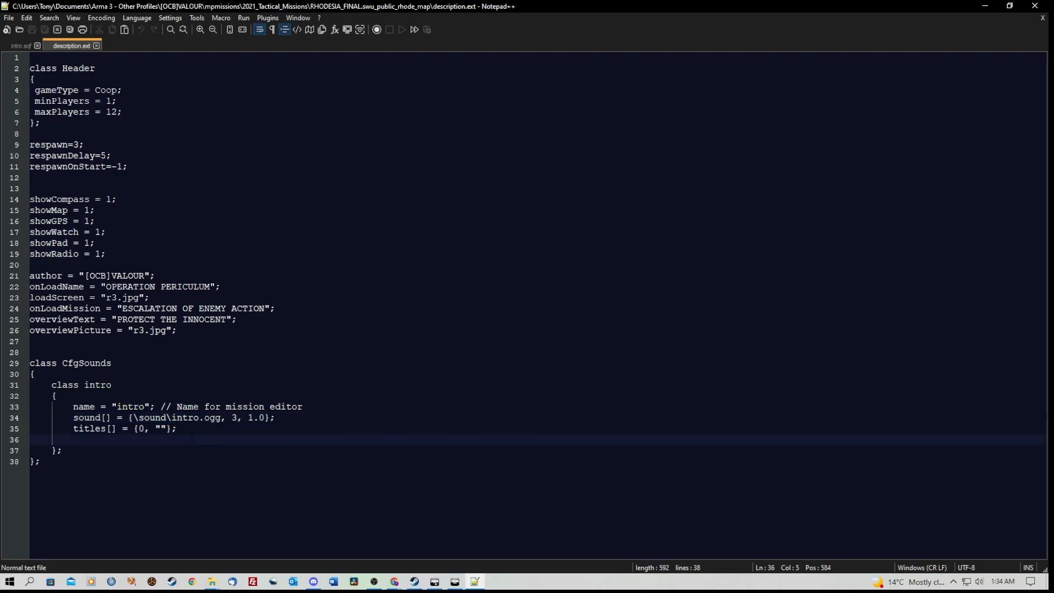
{"action": "left_click", "coordinate": [29, 362]}
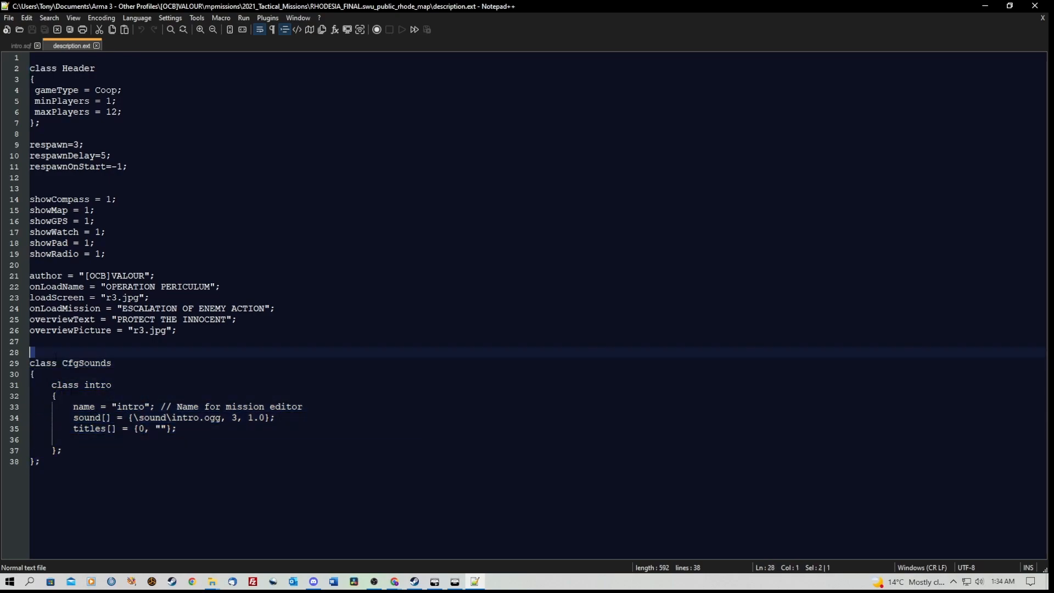
{"action": "left_click", "coordinate": [173, 418]}
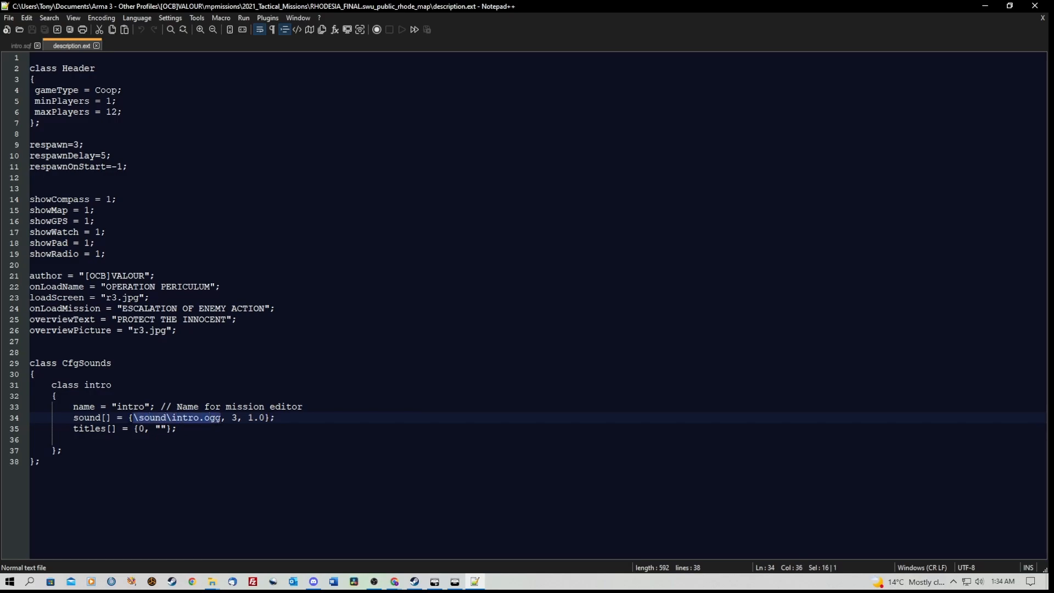
{"action": "left_click", "coordinate": [119, 45]}
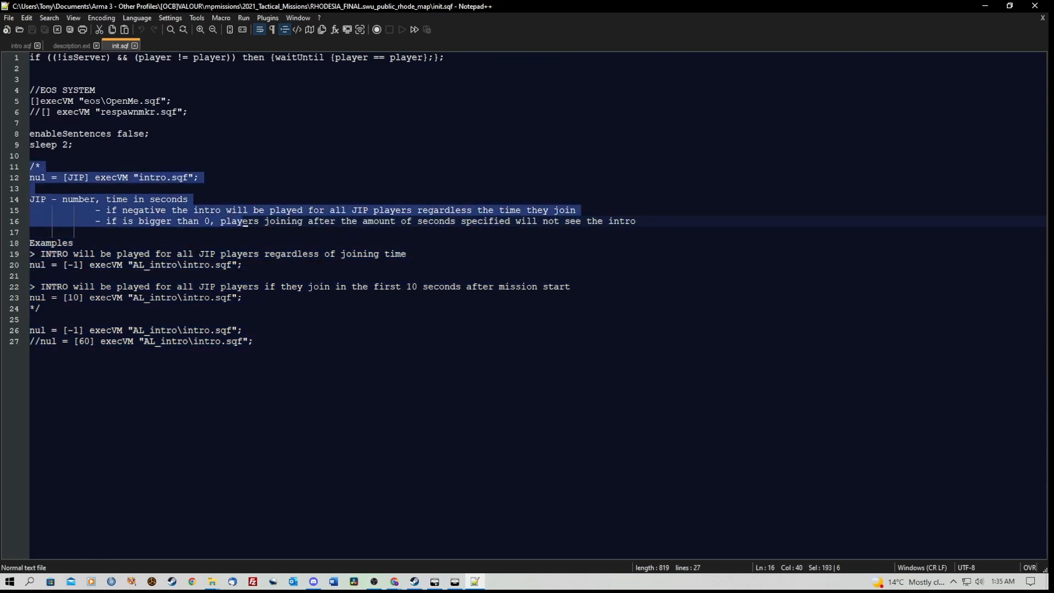
- Select the nul = [-1] execVM "AL_intro\intro.sqf"; line in init.sqf
{"action": "left_click", "coordinate": [35, 166]}
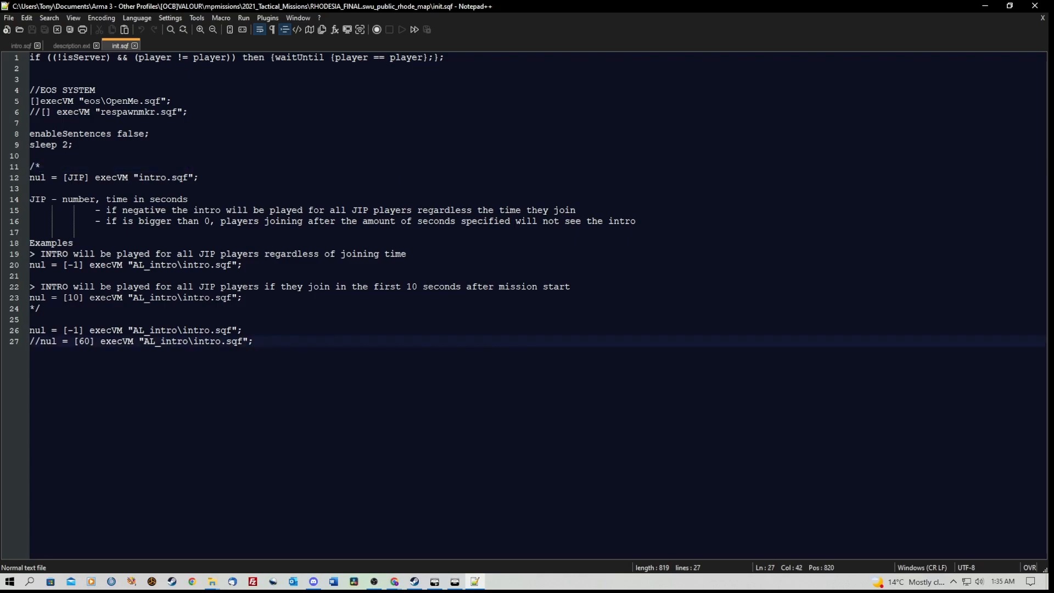
{"action": "triple_click", "coordinate": [134, 330]}
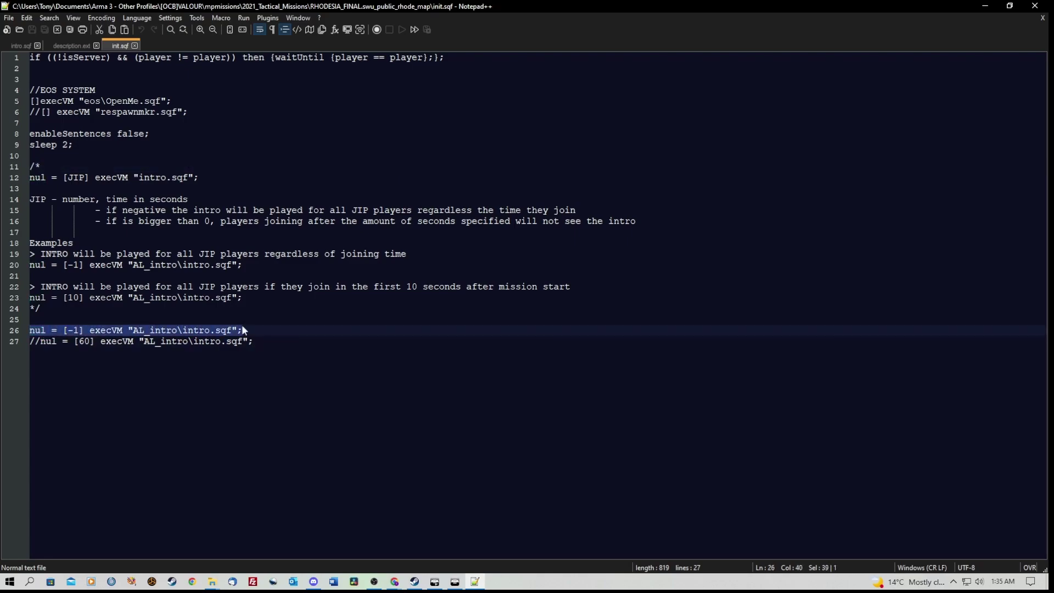
{"action": "mouse_move", "coordinate": [138, 330]}
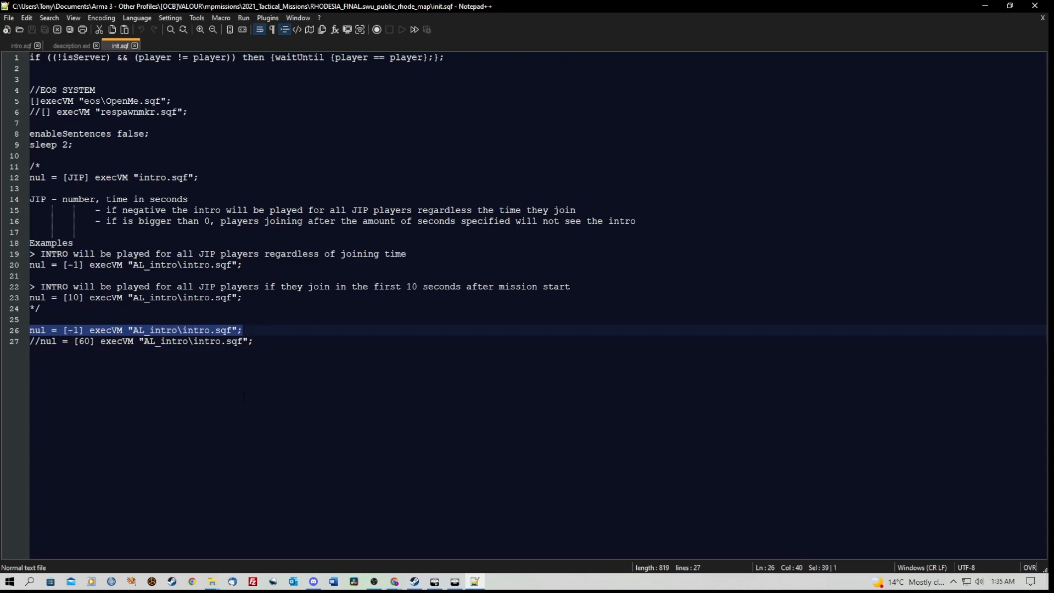
{"action": "left_click", "coordinate": [246, 330]}
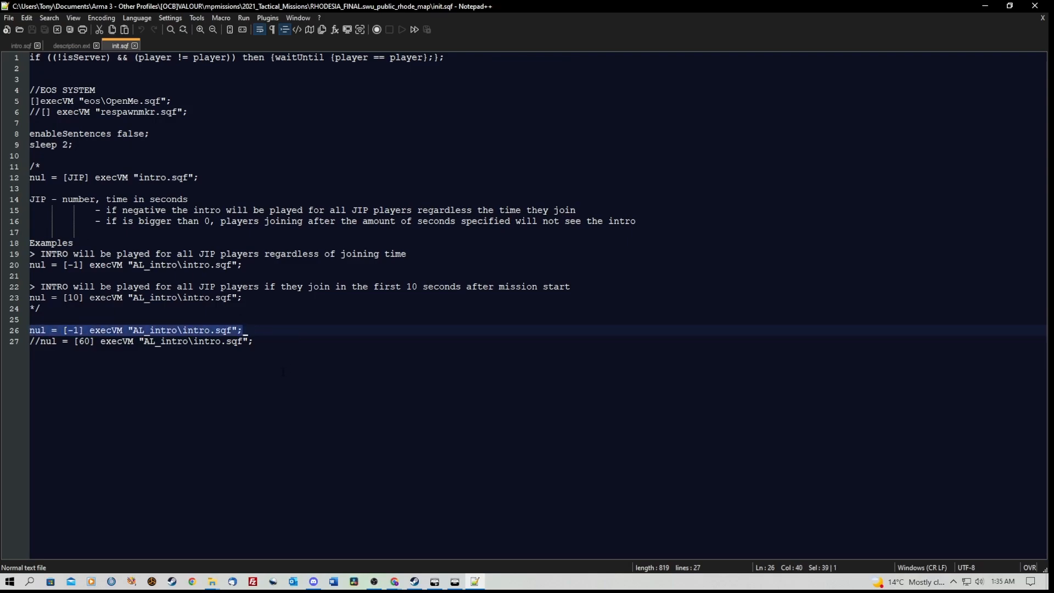
{"action": "left_click", "coordinate": [255, 341]}
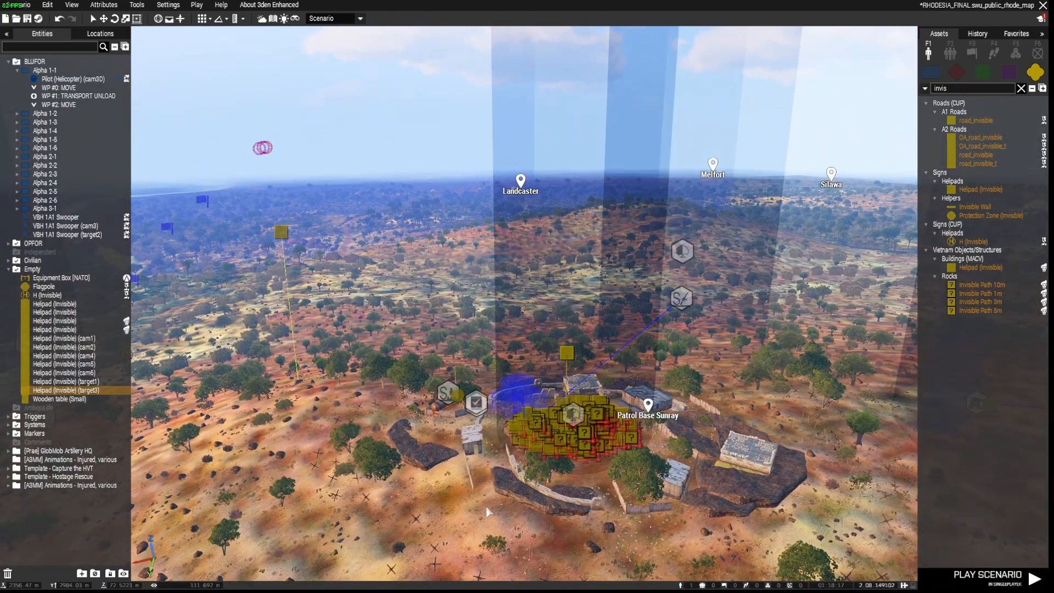
- Select cam1, cam2, target1, cam3, target2, cam4, cam6 and target3 in Entities
{"action": "left_click", "coordinate": [64, 338]}
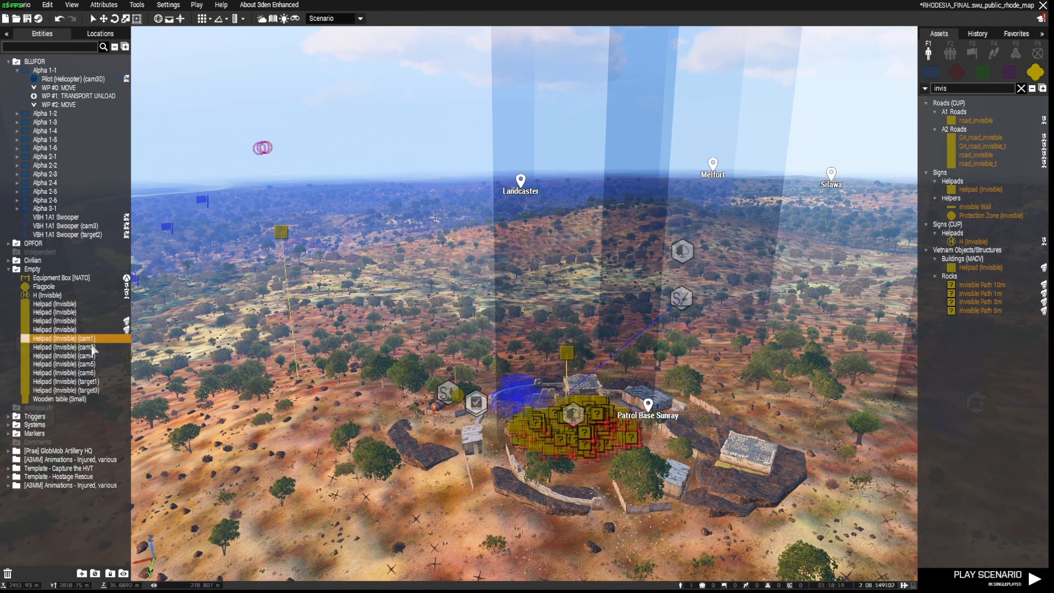
{"action": "left_click", "coordinate": [64, 347]}
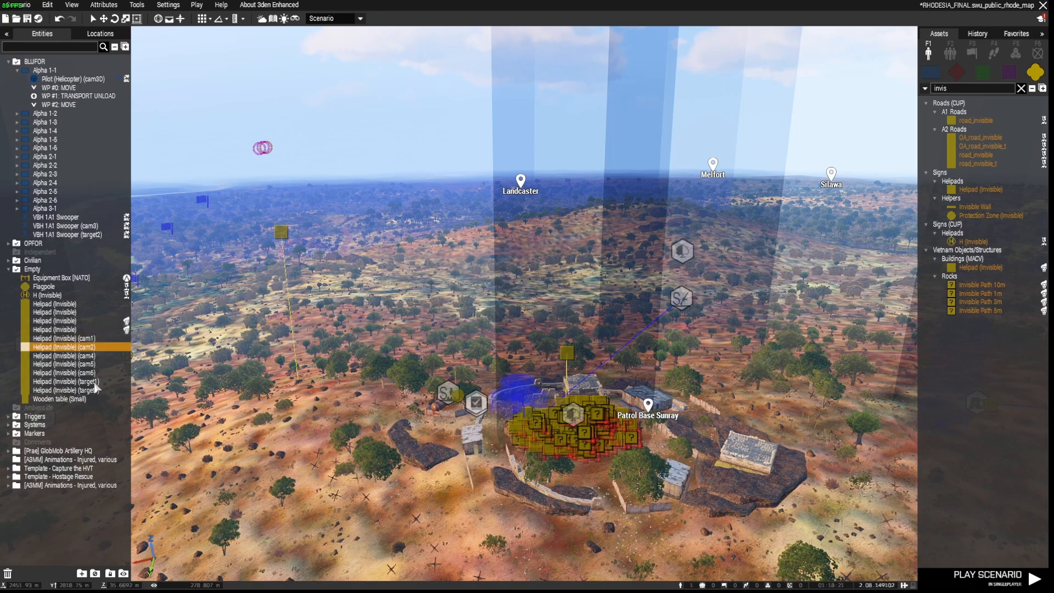
{"action": "left_click", "coordinate": [64, 381]}
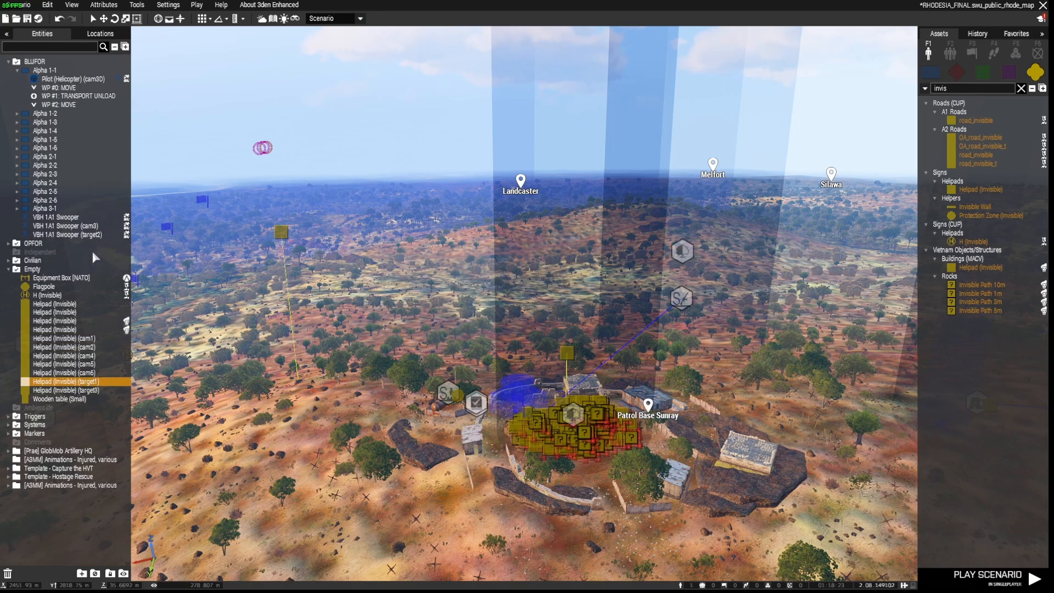
{"action": "left_click", "coordinate": [64, 225]}
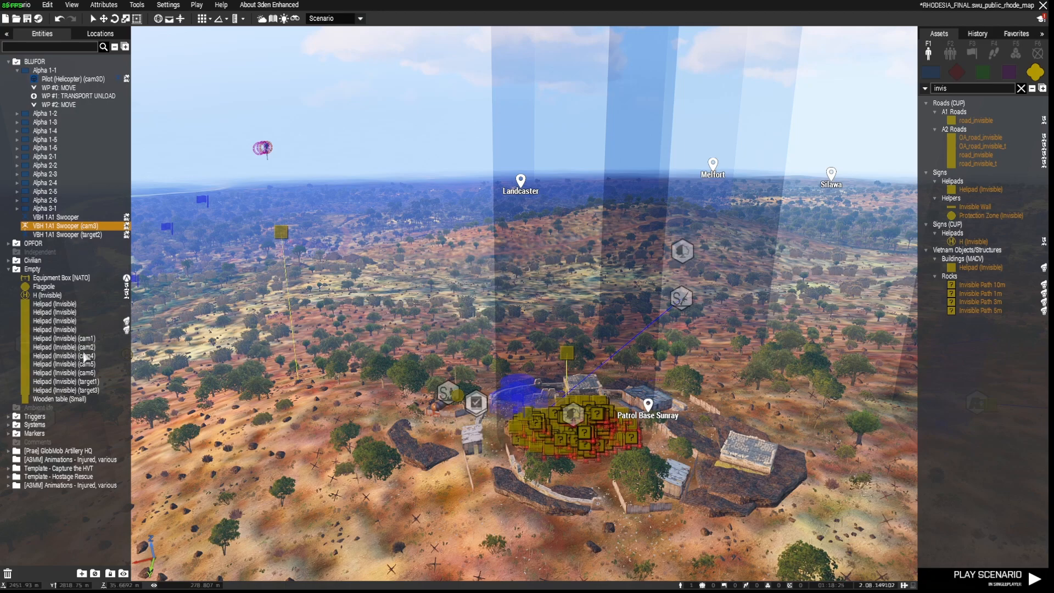
{"action": "left_click", "coordinate": [67, 234]}
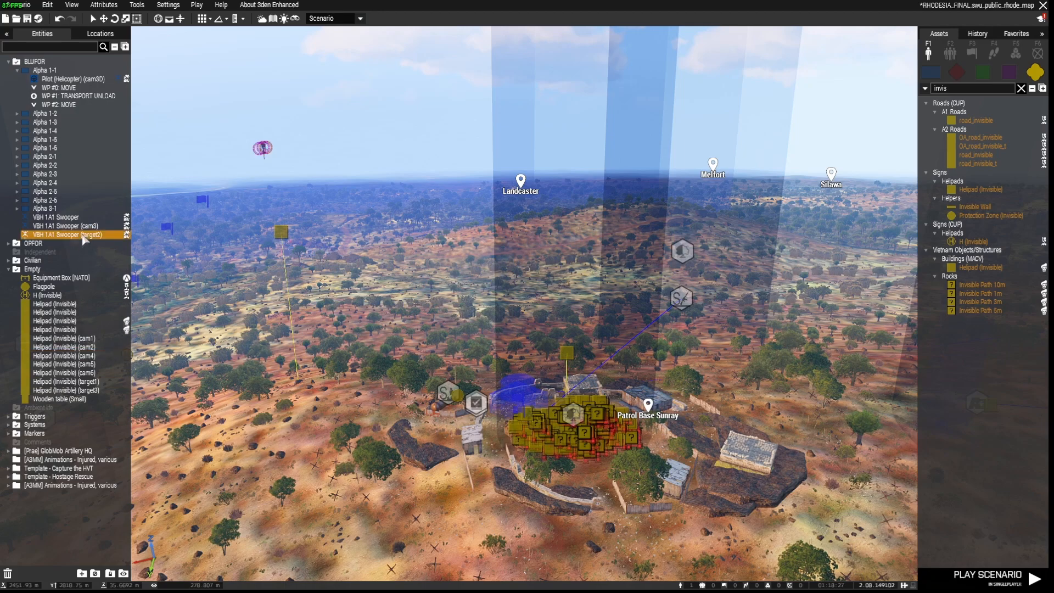
{"action": "left_click", "coordinate": [64, 363]}
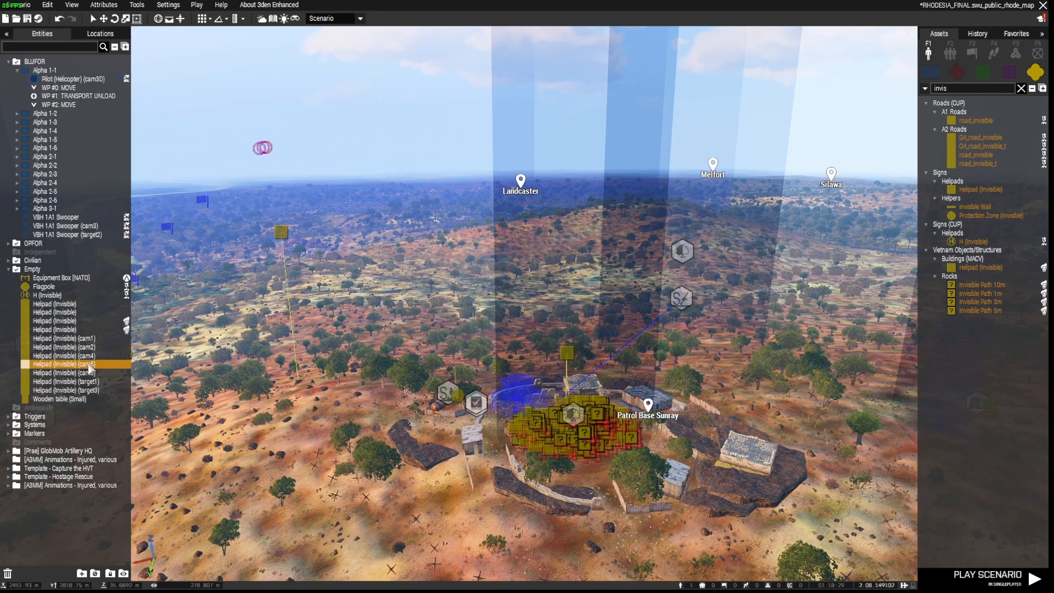
{"action": "left_click", "coordinate": [65, 372]}
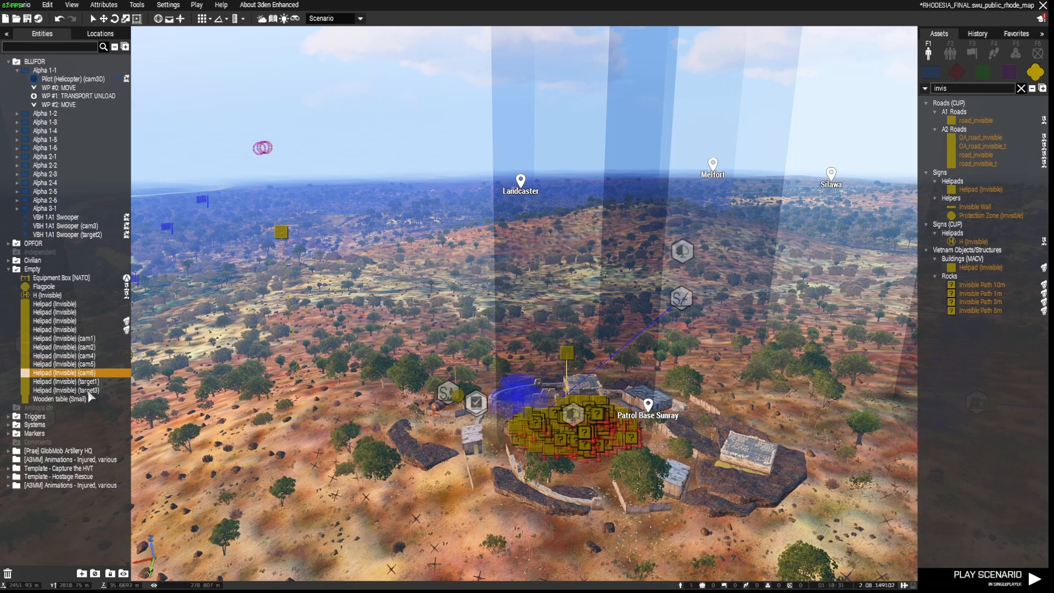
{"action": "left_click", "coordinate": [66, 389]}
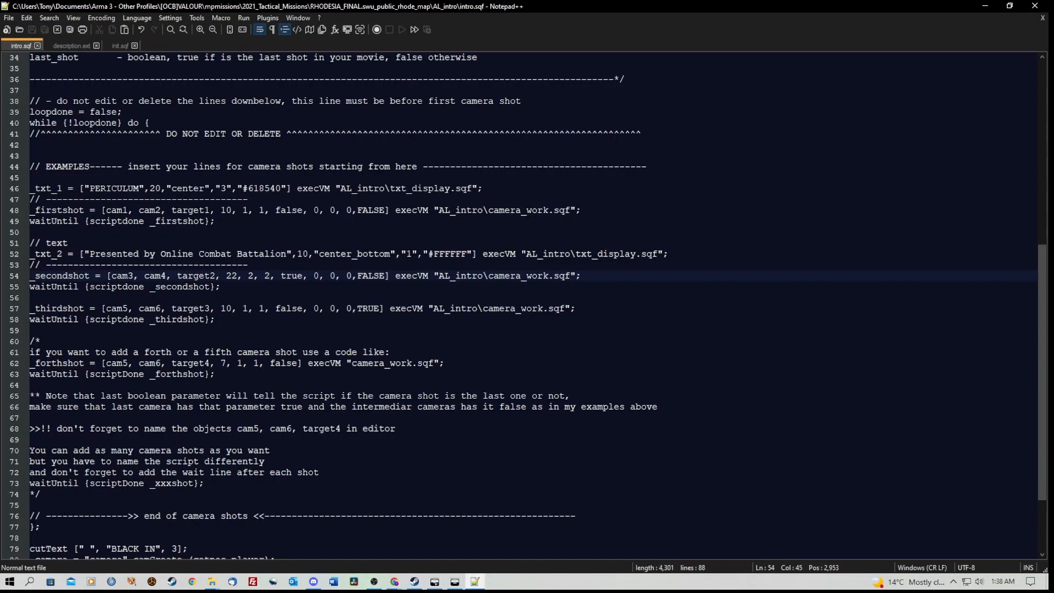
{"action": "double_click", "coordinate": [225, 210]}
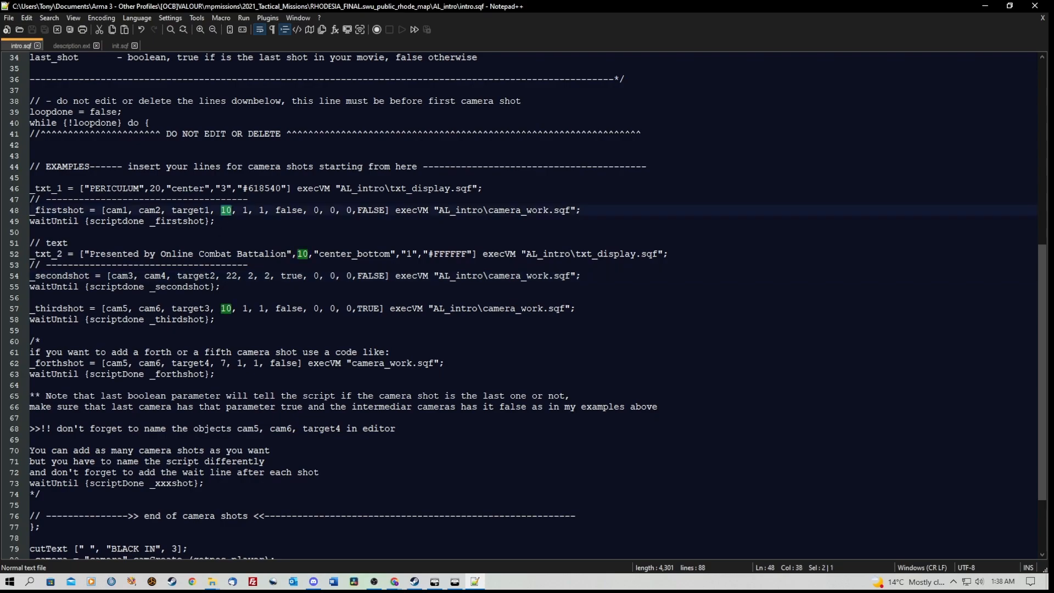
{"action": "double_click", "coordinate": [228, 275]}
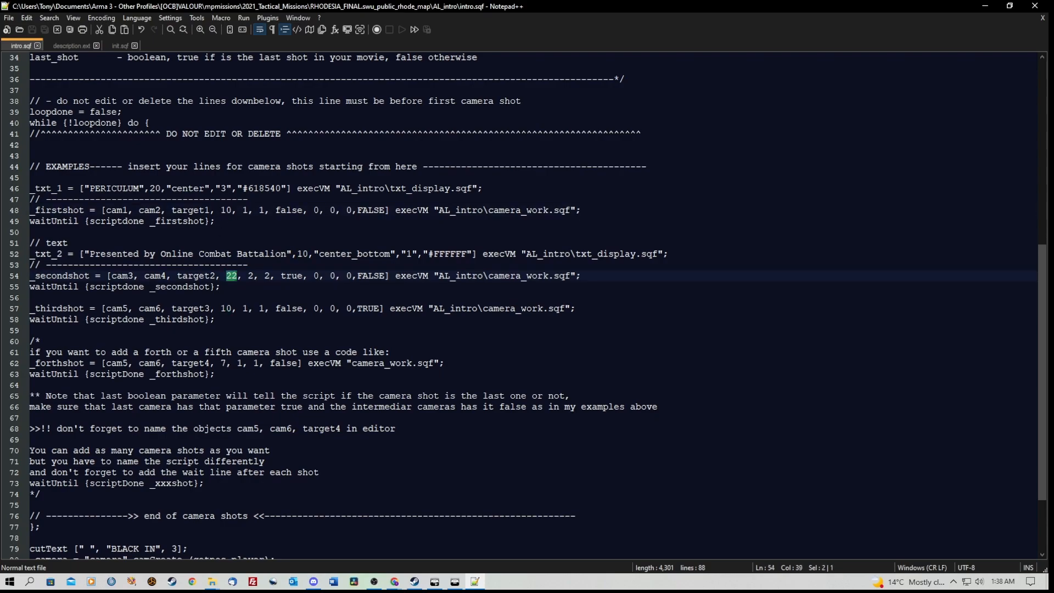
{"action": "left_click", "coordinate": [221, 308]}
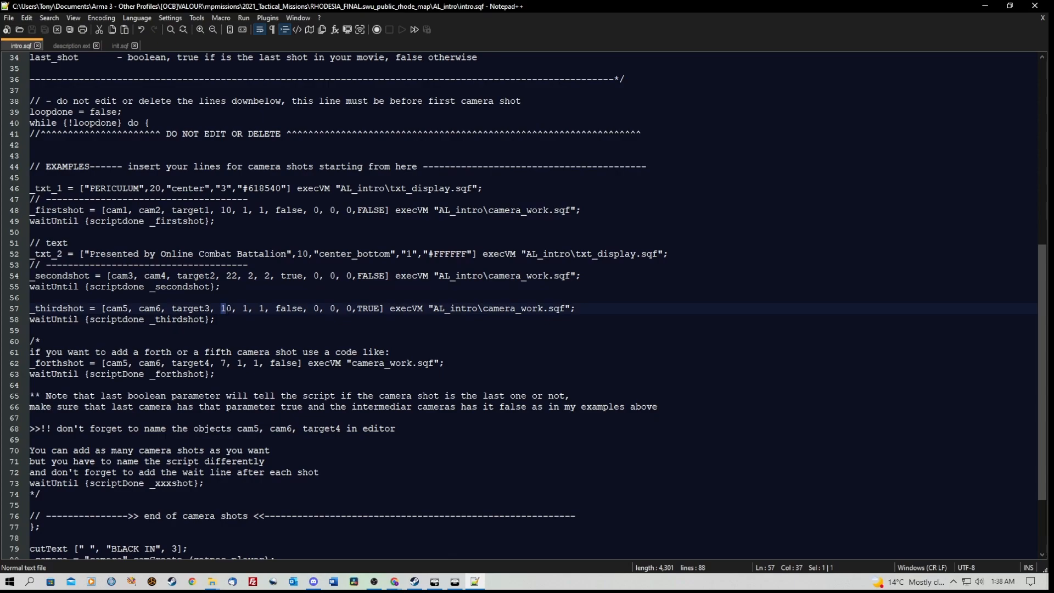
{"action": "left_click", "coordinate": [213, 319]}
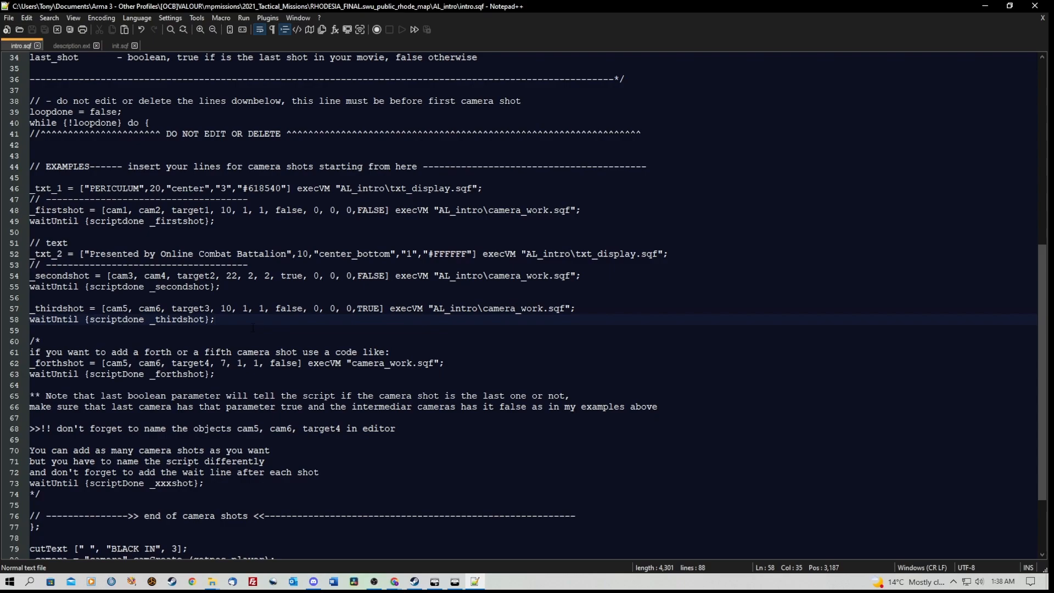
{"action": "left_click", "coordinate": [214, 320]}
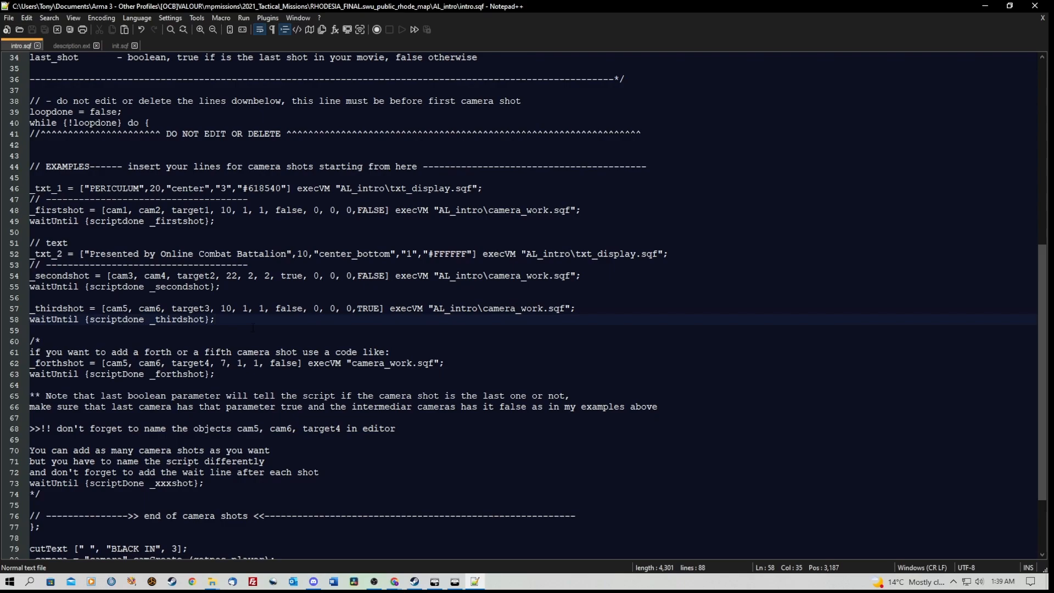
{"action": "left_click", "coordinate": [213, 319]}
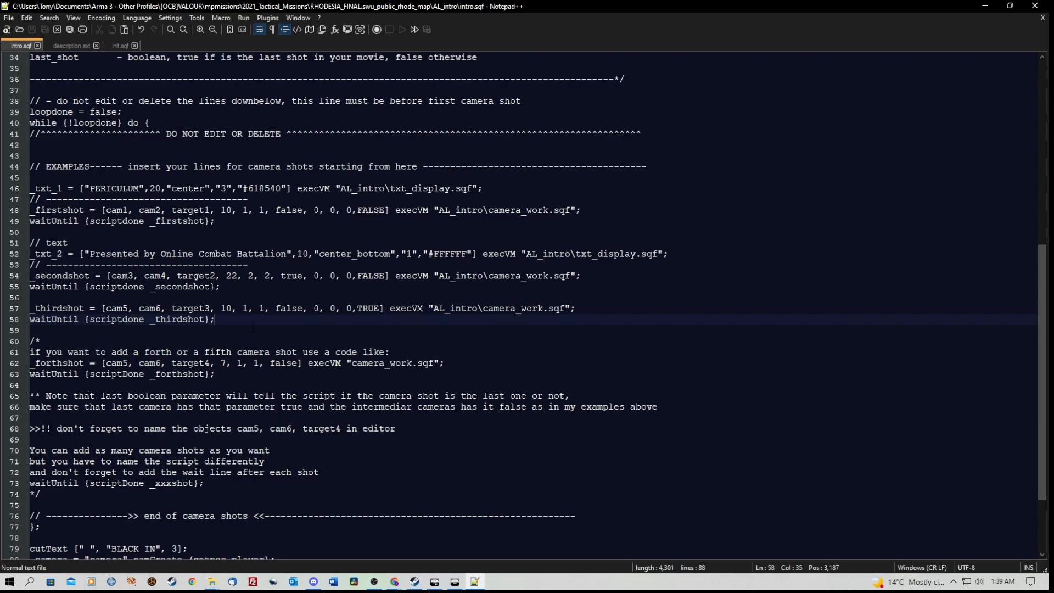